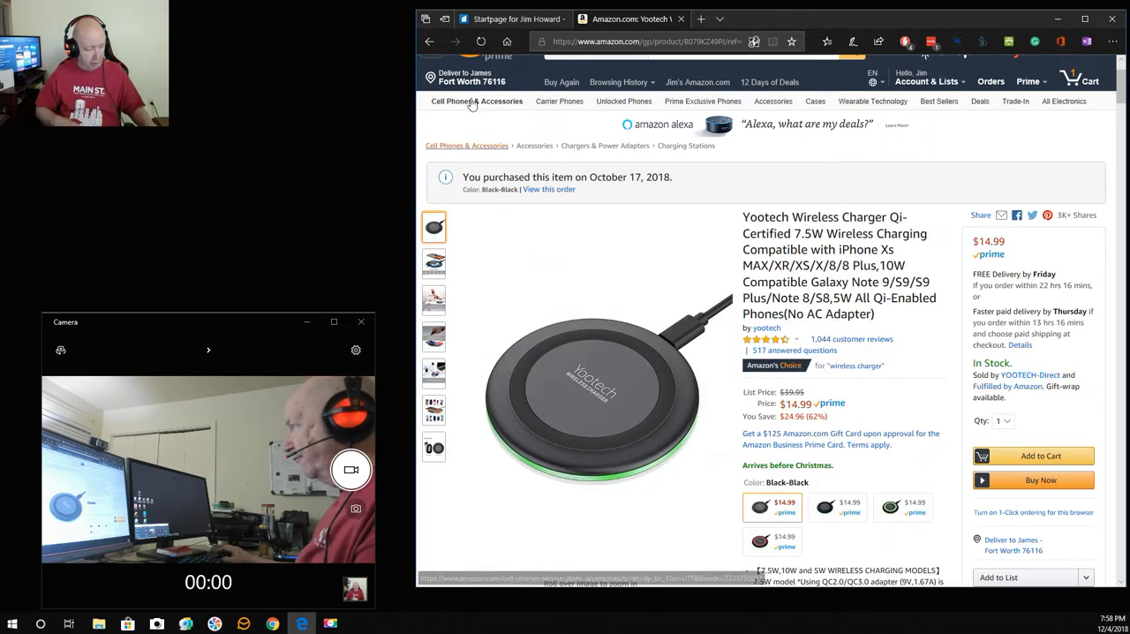
pyautogui.moveTo(431, 42)
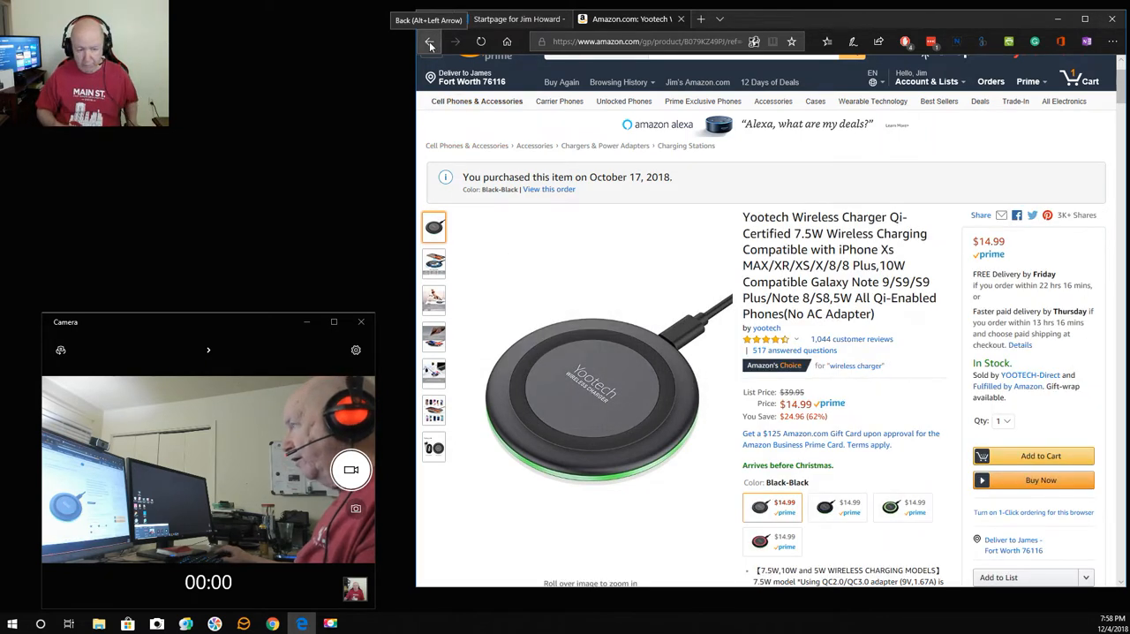
# Go back from the Yootech wireless charger product page to Your Orders
pyautogui.click(430, 43)
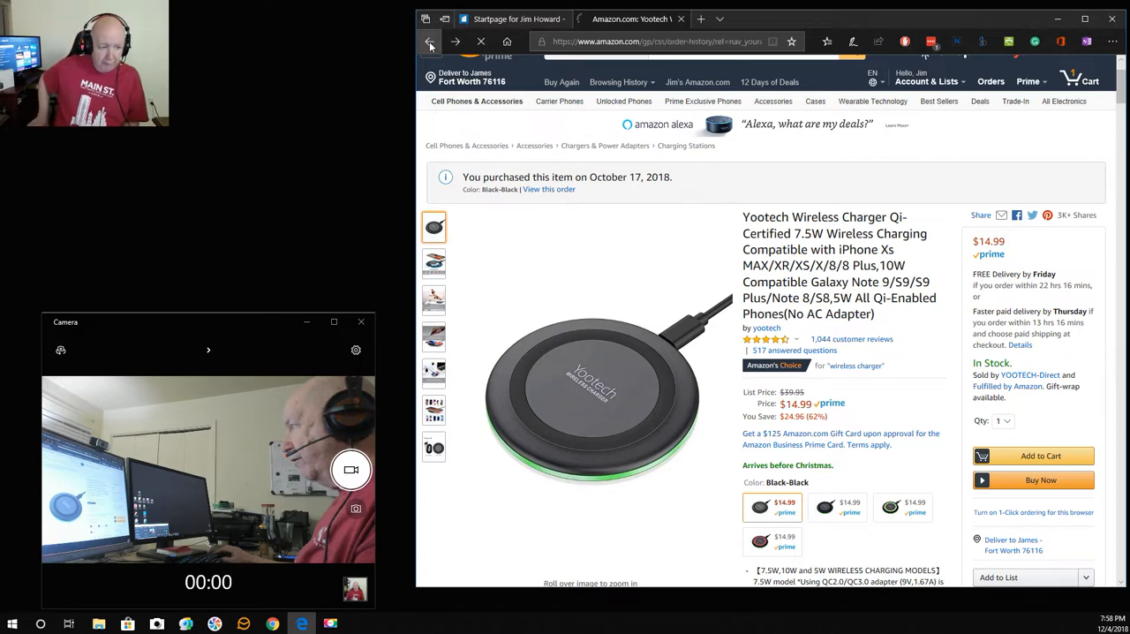
# Scroll through the October 2018 orders, pausing on the Sony Xperia phone, returned BLU phone and TCL TV
pyautogui.click(429, 43)
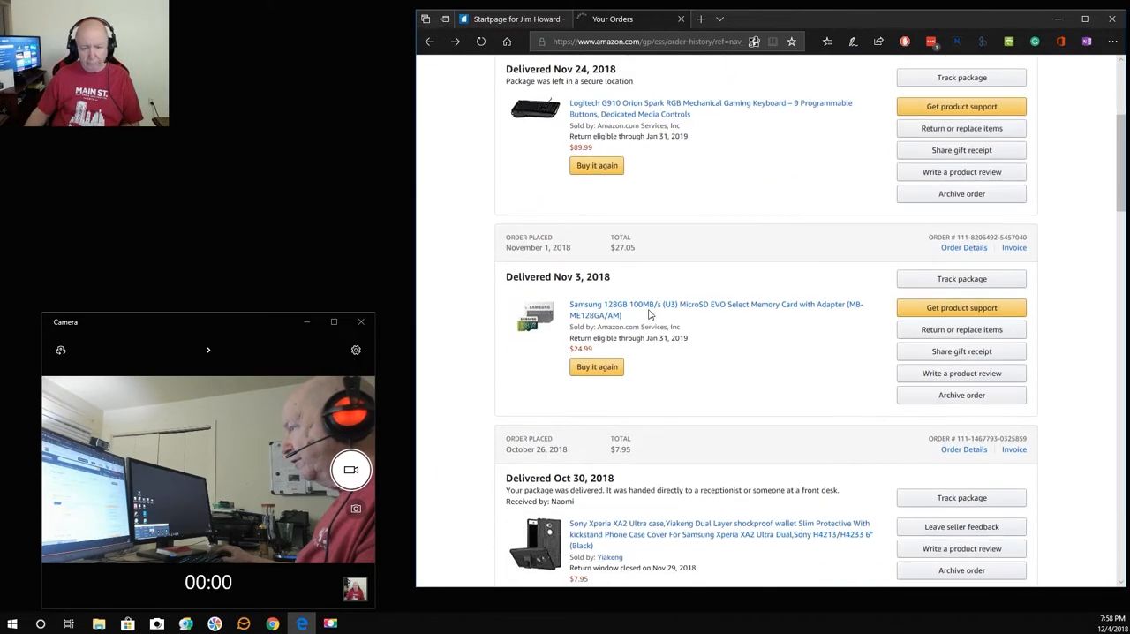
pyautogui.scroll(-3)
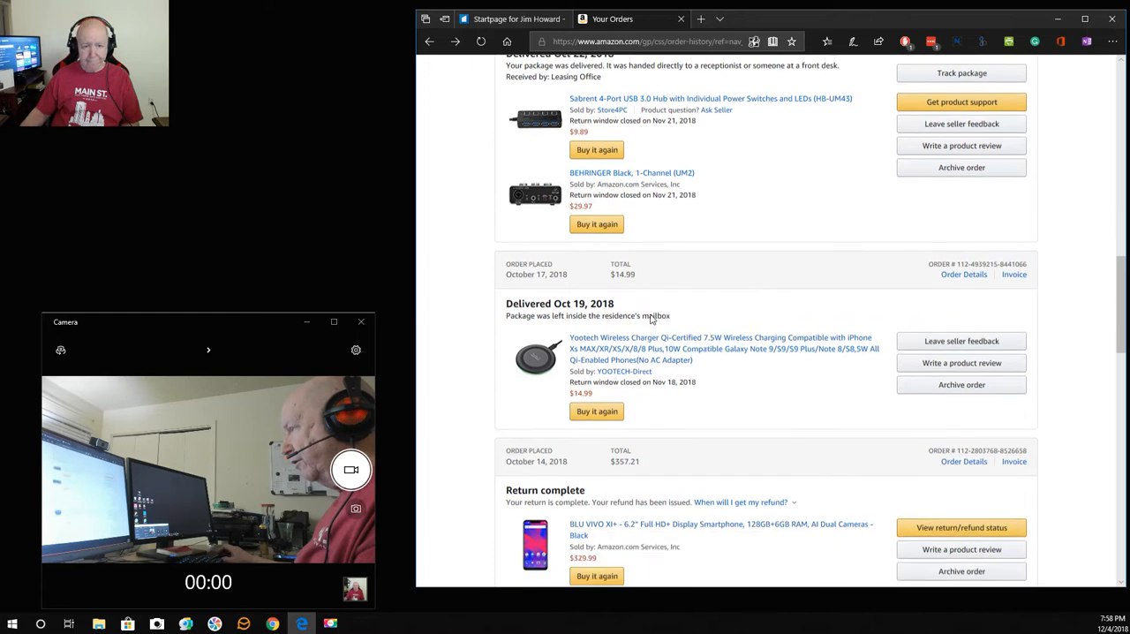
pyautogui.scroll(-3)
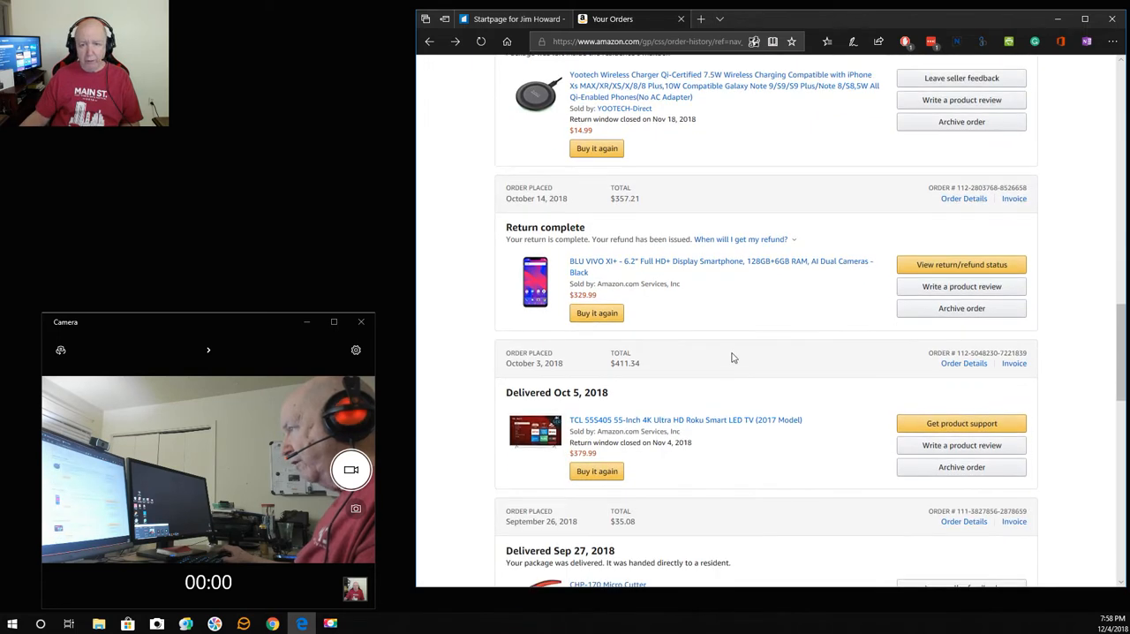
pyautogui.moveTo(766, 307)
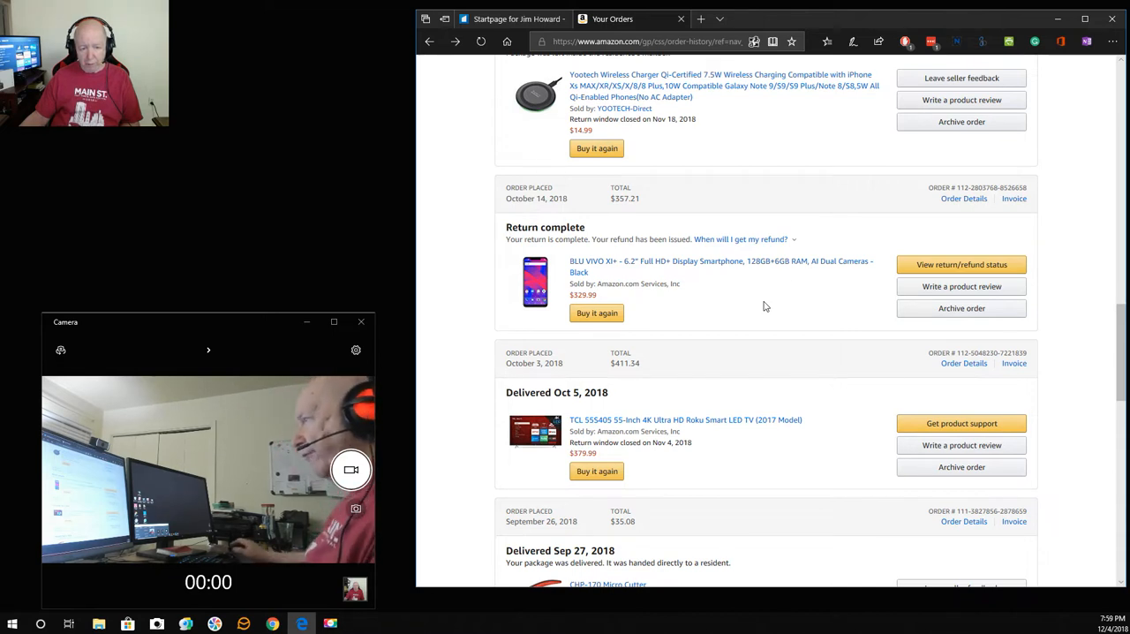
pyautogui.moveTo(759, 280)
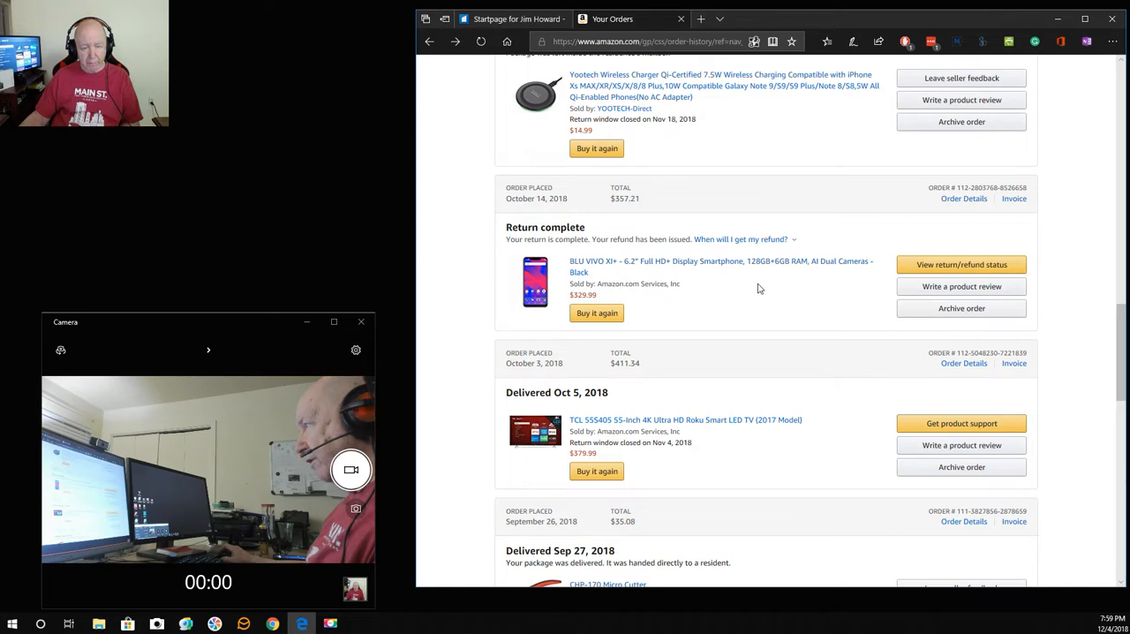
pyautogui.scroll(3)
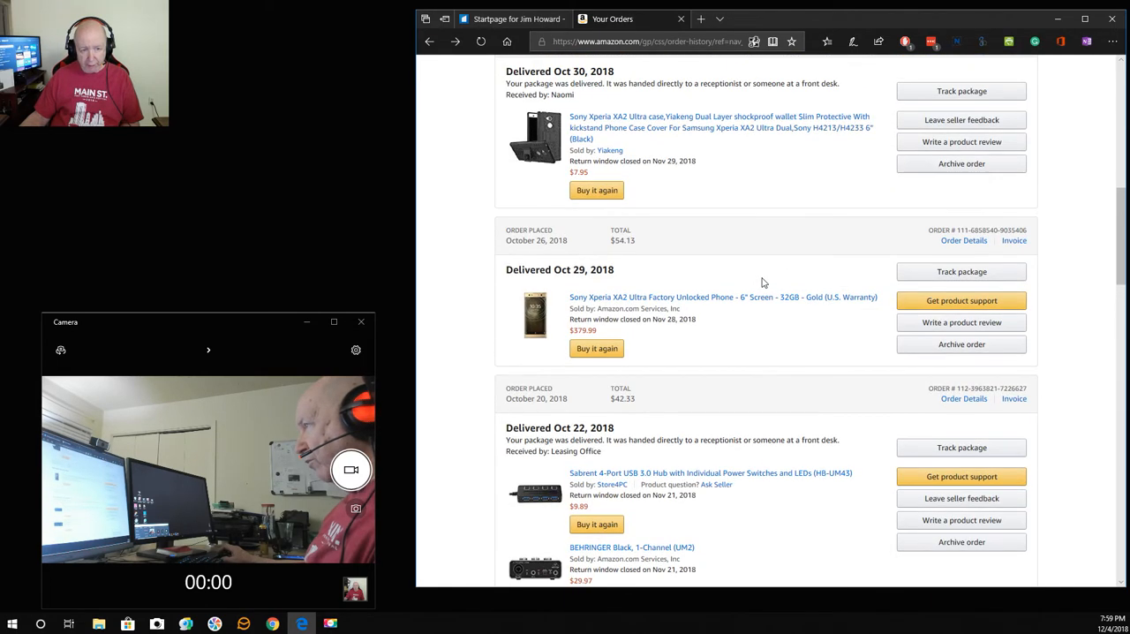
pyautogui.moveTo(759, 297)
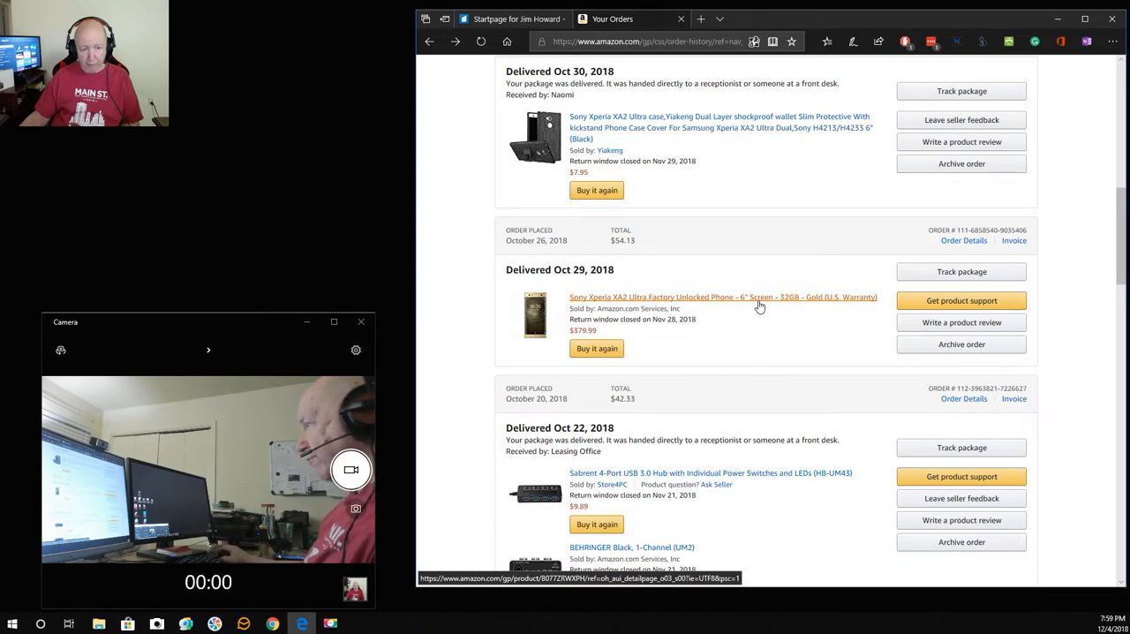
pyautogui.scroll(-3)
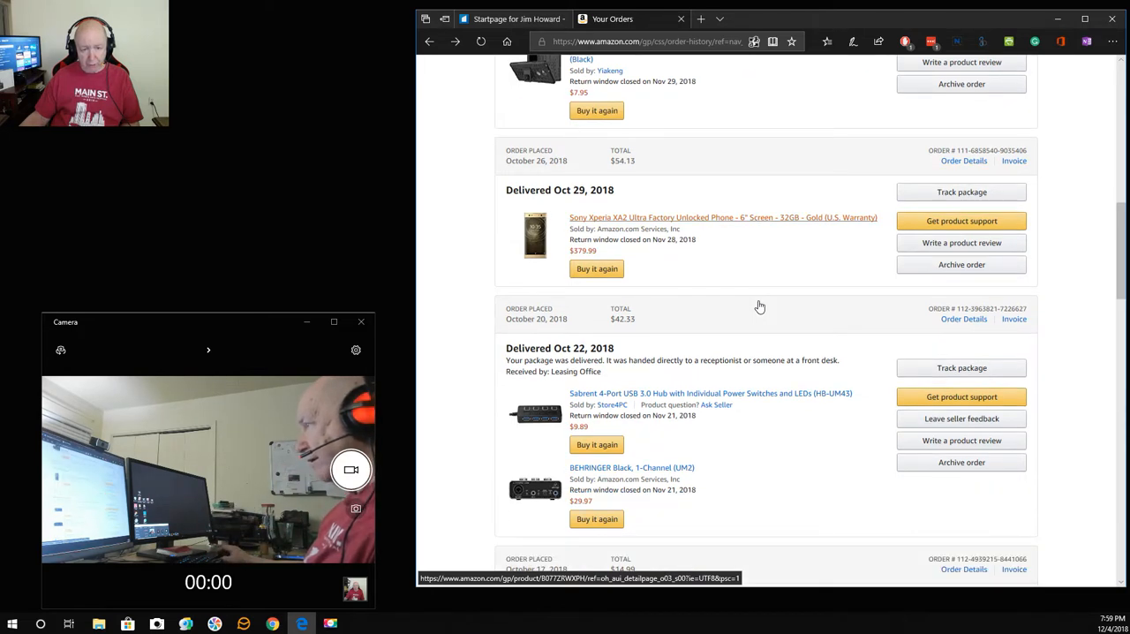
pyautogui.scroll(-3)
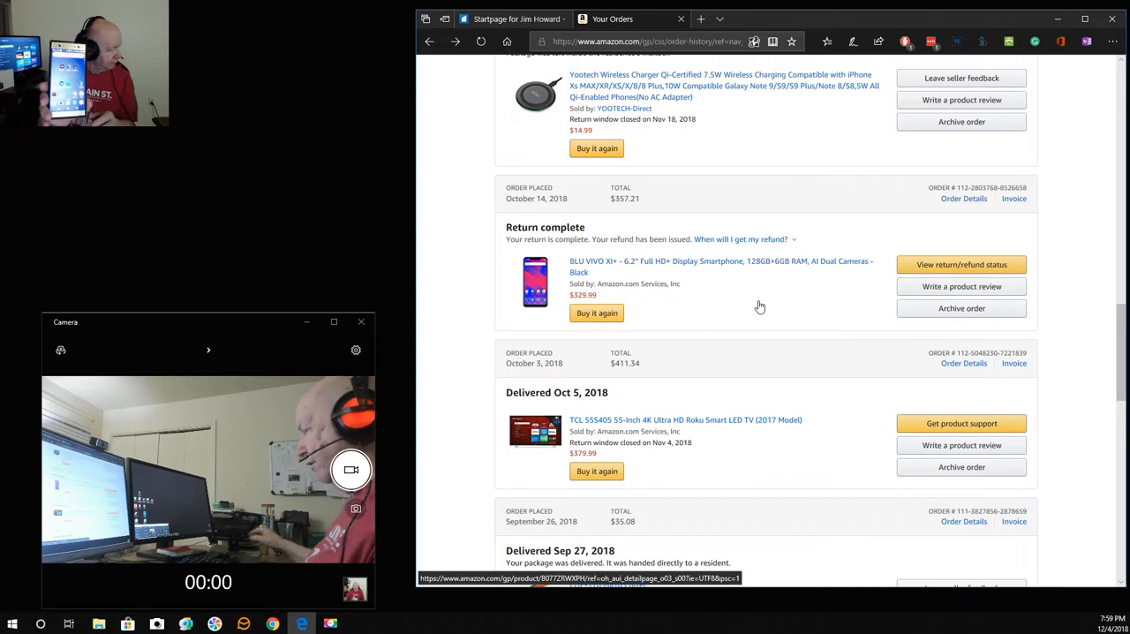
# Scroll past the Sep 27 and Sep 23 deliveries (micro cutter, USB Ethernet adapter) to the pagination links
pyautogui.scroll(-3)
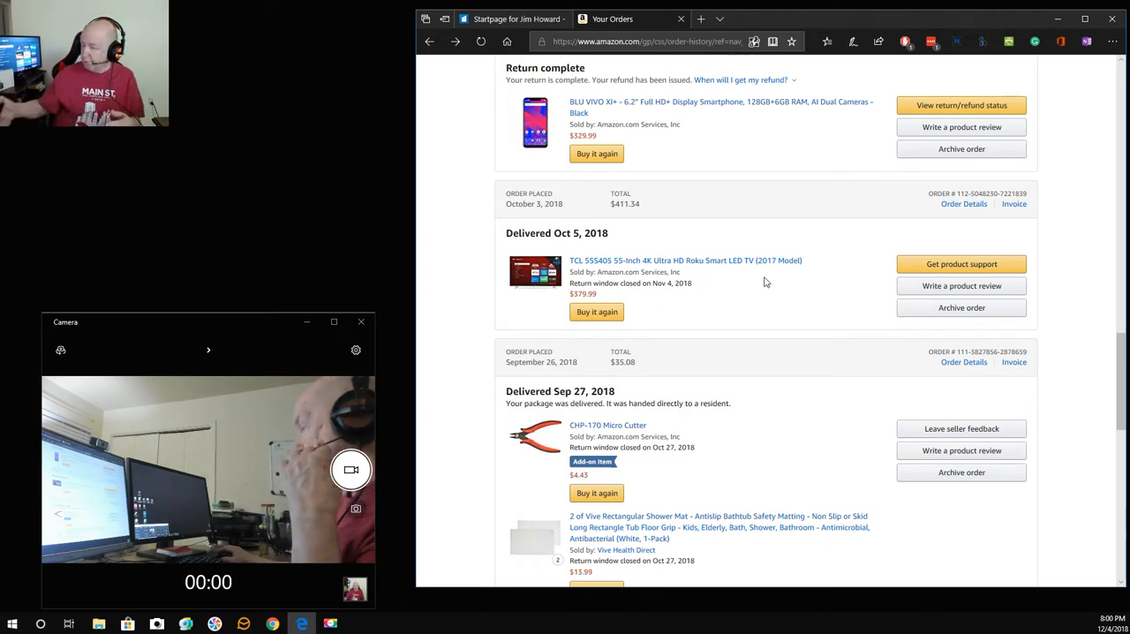
pyautogui.scroll(-3)
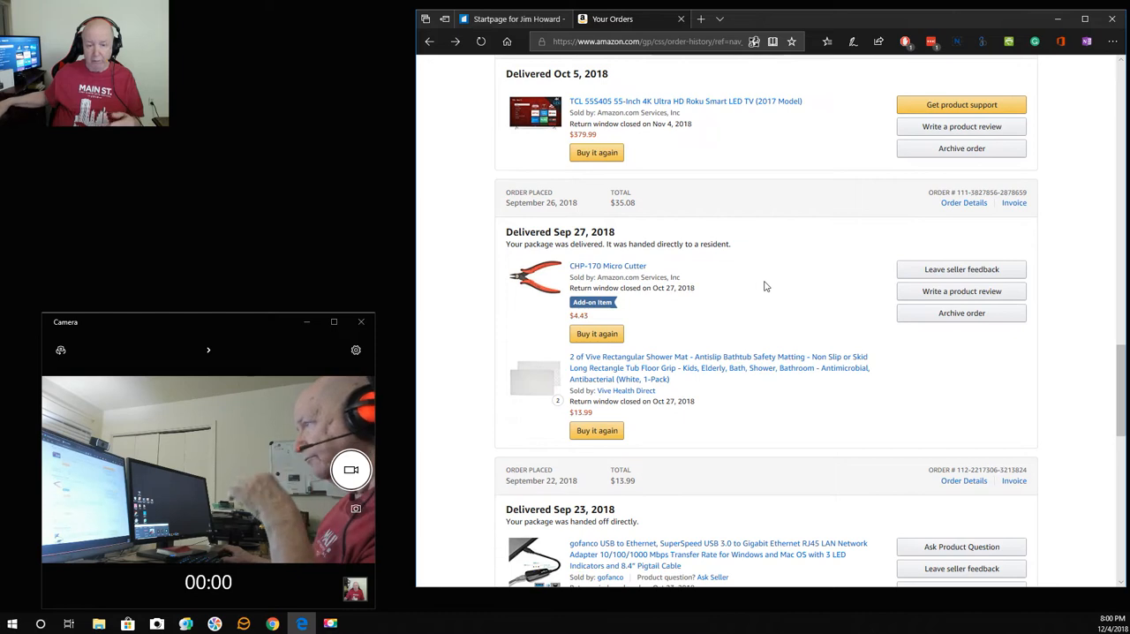
pyautogui.scroll(-3)
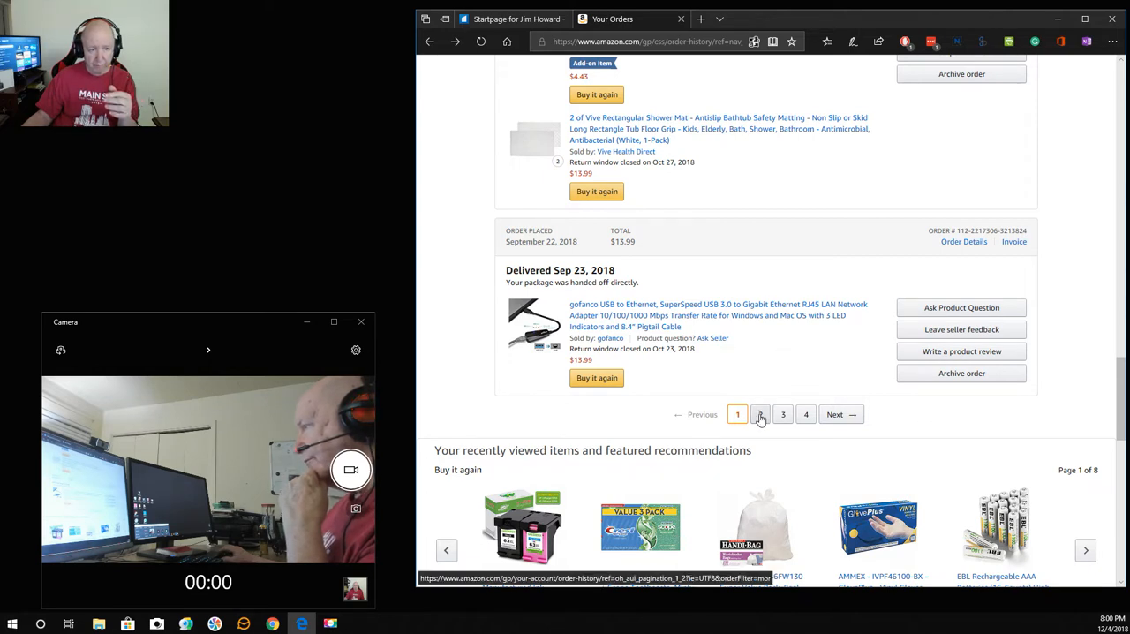
# Go to page 2 of past orders, starting with the Google WiFi System order
pyautogui.click(759, 414)
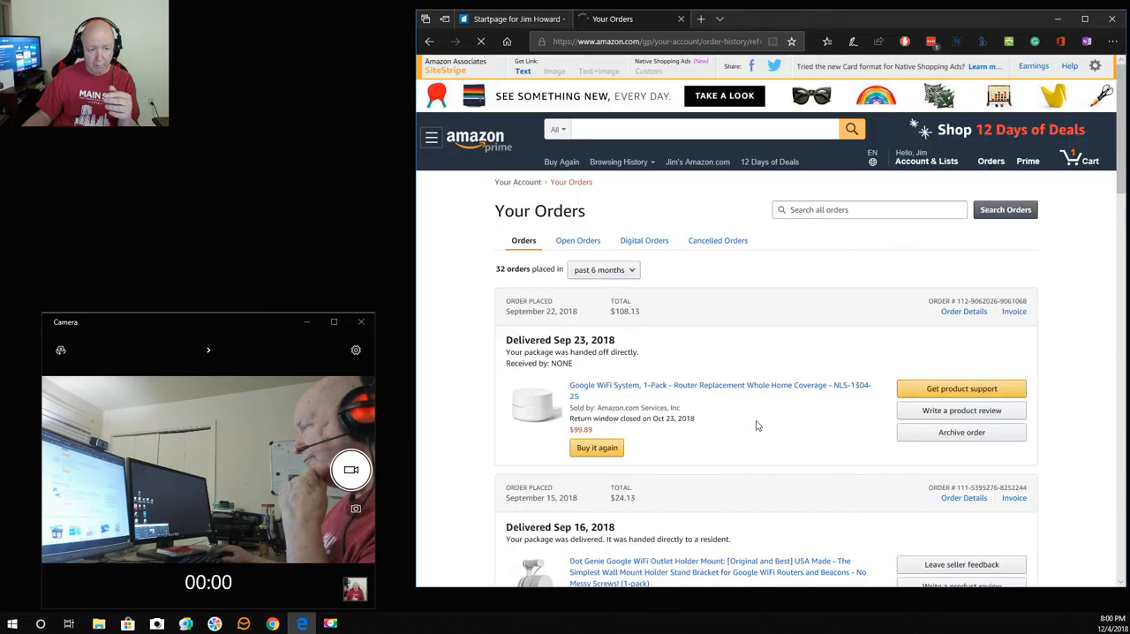
pyautogui.scroll(-3)
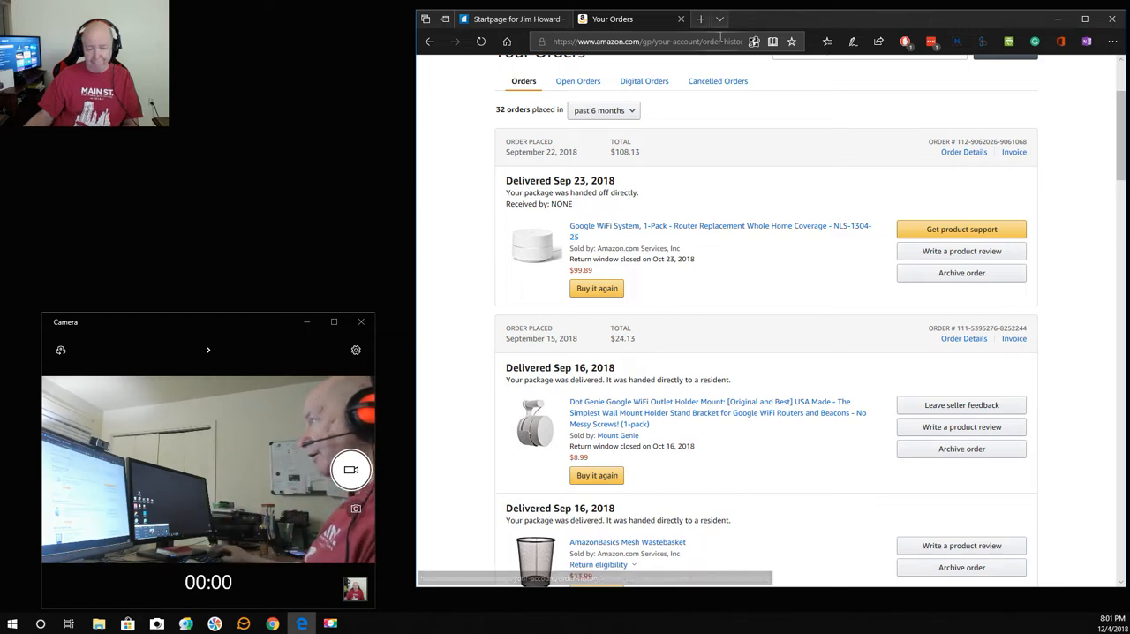
pyautogui.click(699, 18)
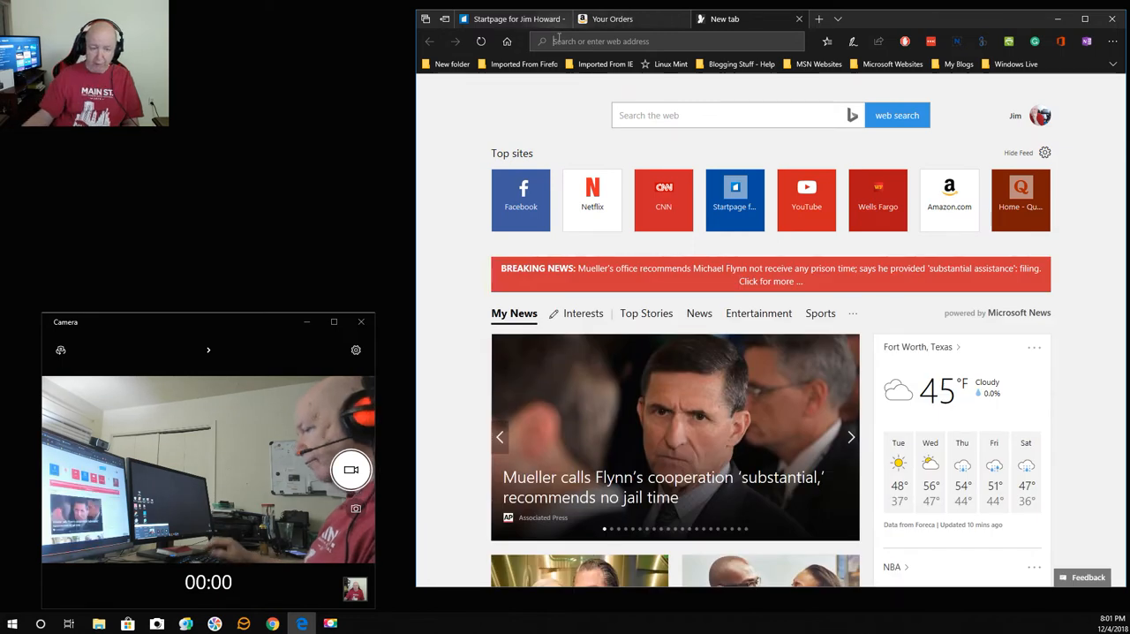
pyautogui.write('www.speedtest.net/')
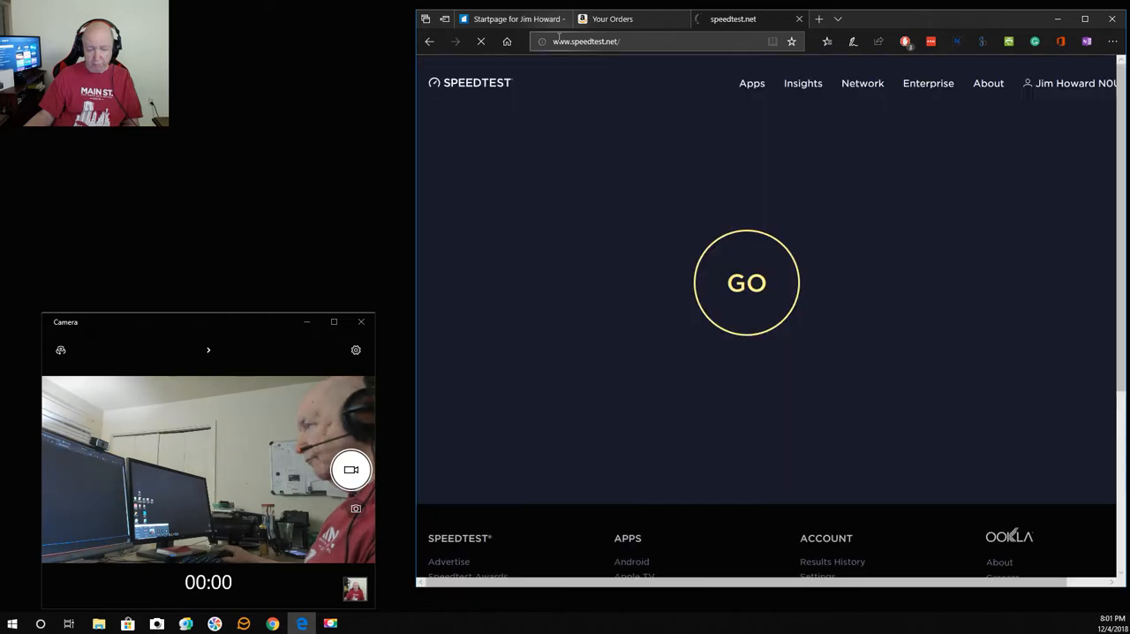
pyautogui.click(745, 282)
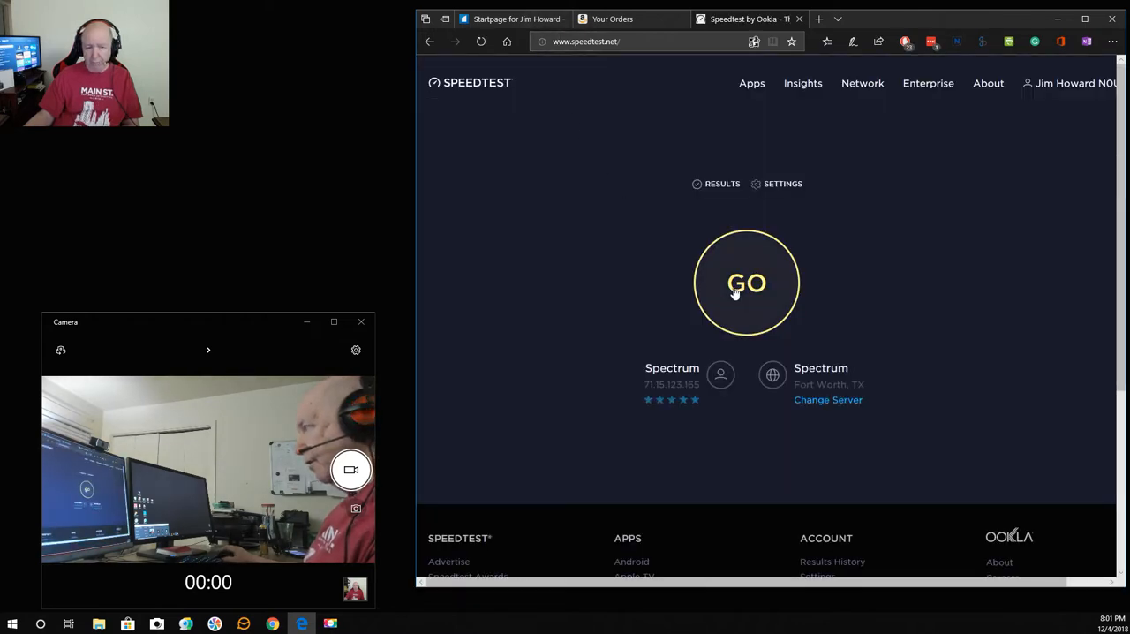
pyautogui.click(747, 282)
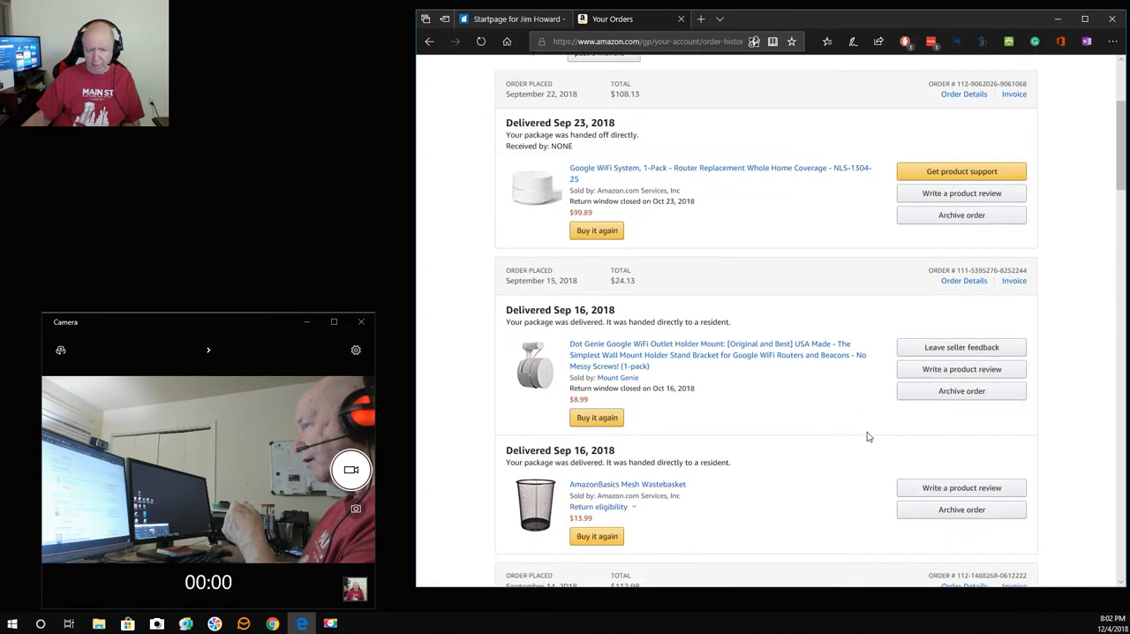
# Scroll past the Dot Genie outlet mount and mesh wastebasket to the Homall gaming chair order
pyautogui.scroll(-3)
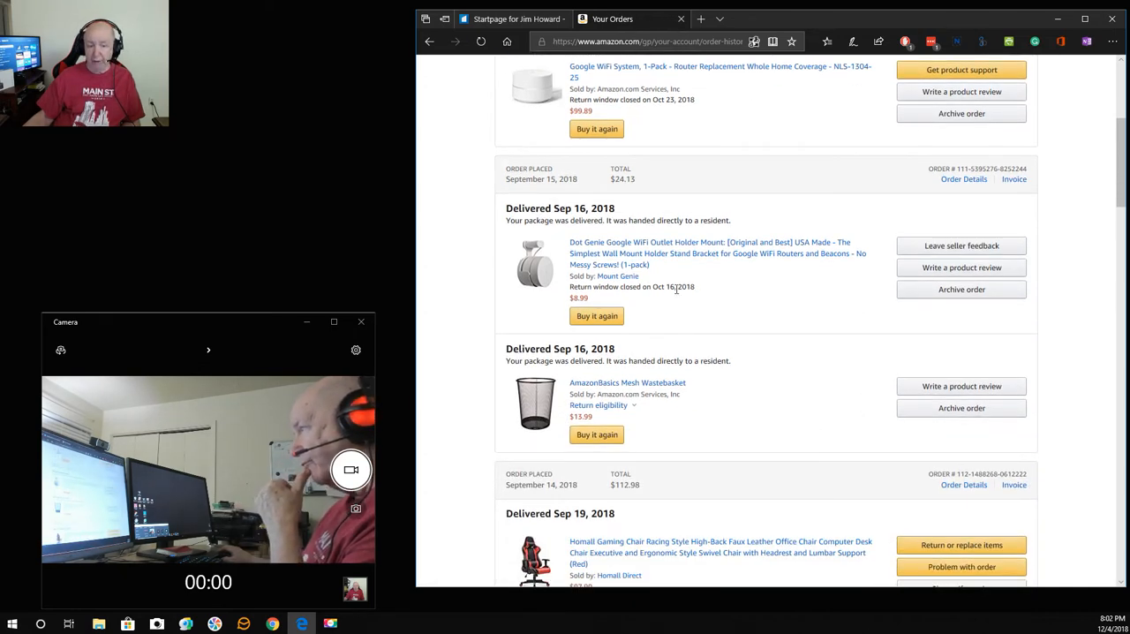
pyautogui.moveTo(685, 254)
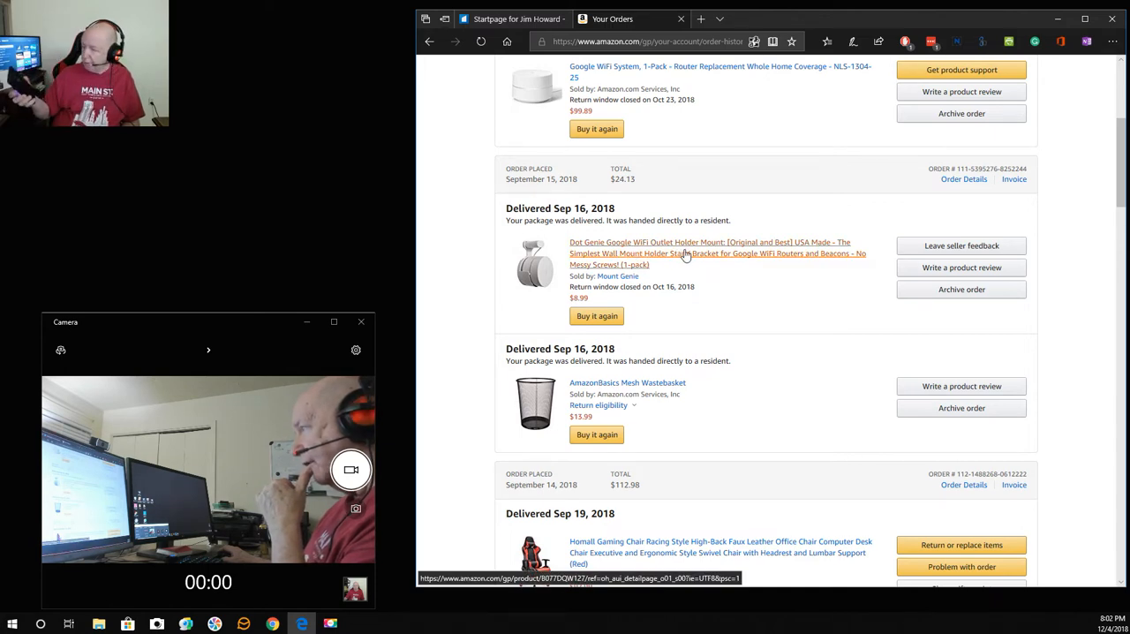
pyautogui.moveTo(717, 279)
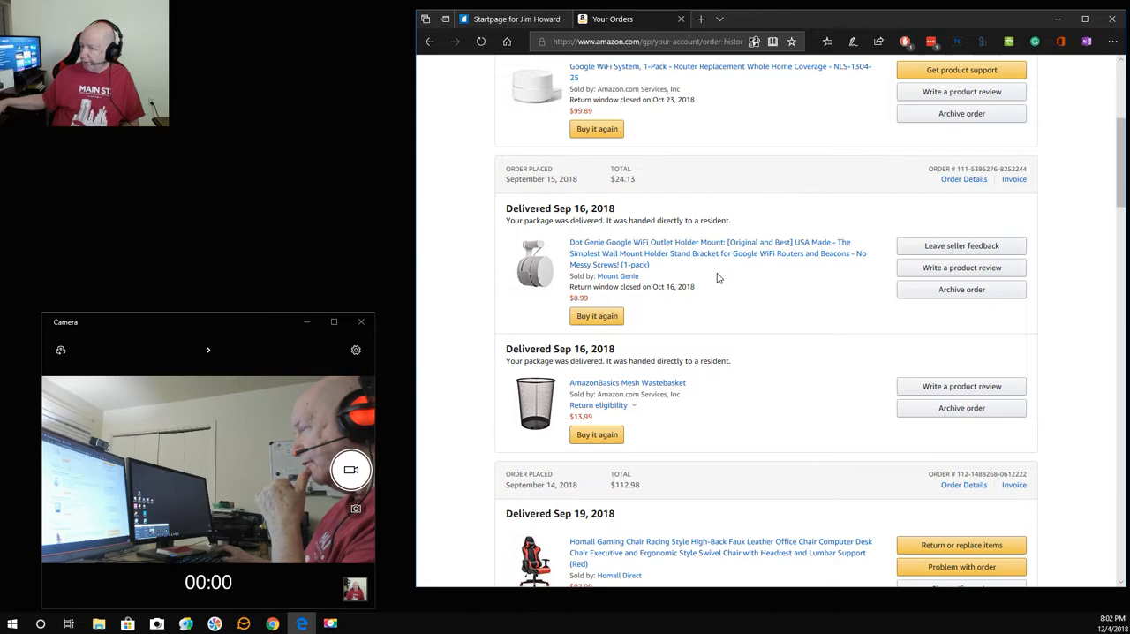
pyautogui.scroll(-3)
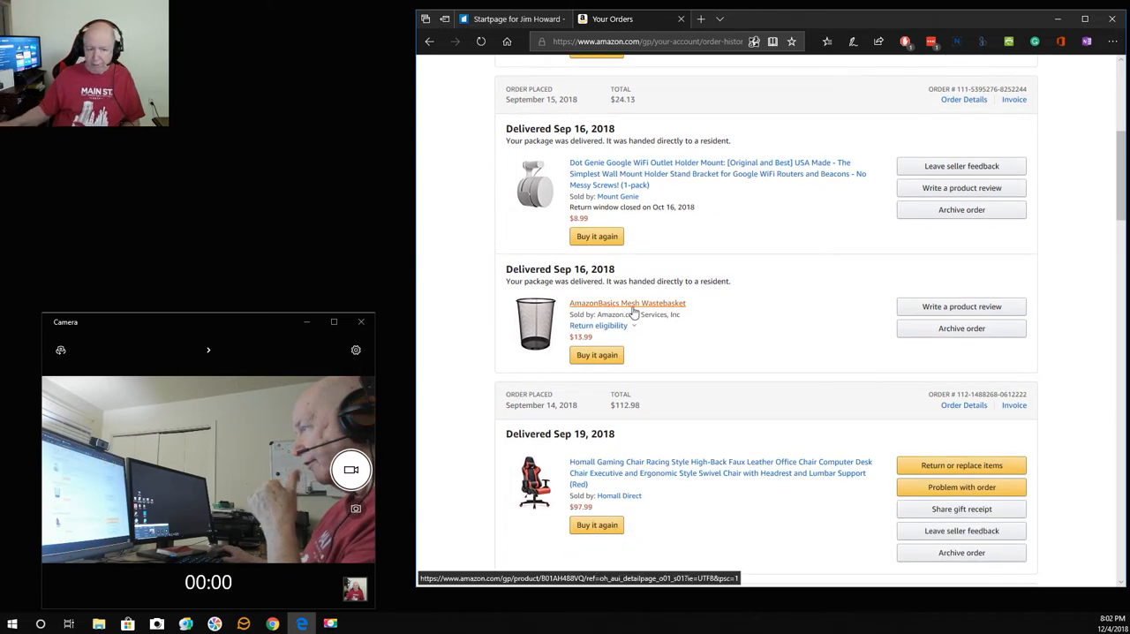
pyautogui.scroll(-3)
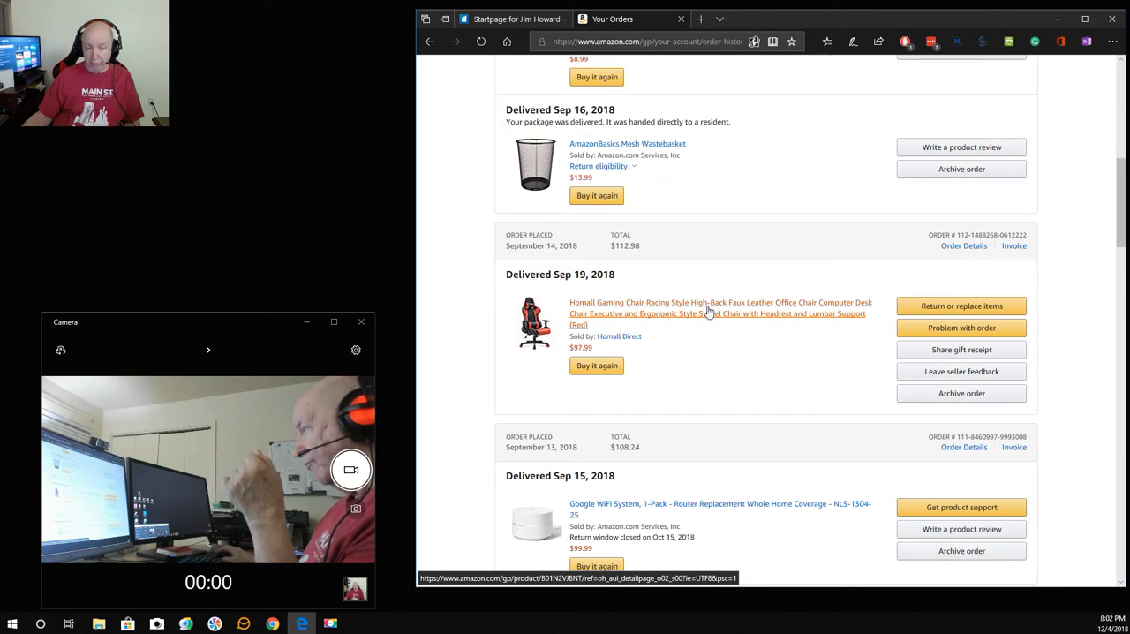
pyautogui.click(720, 307)
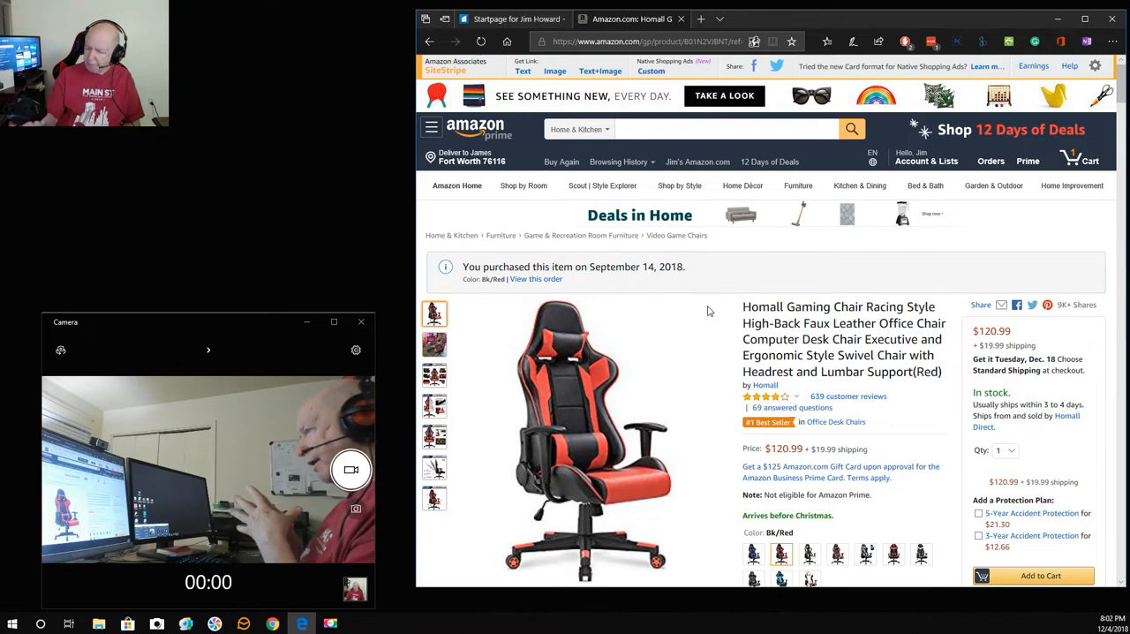
pyautogui.scroll(-3)
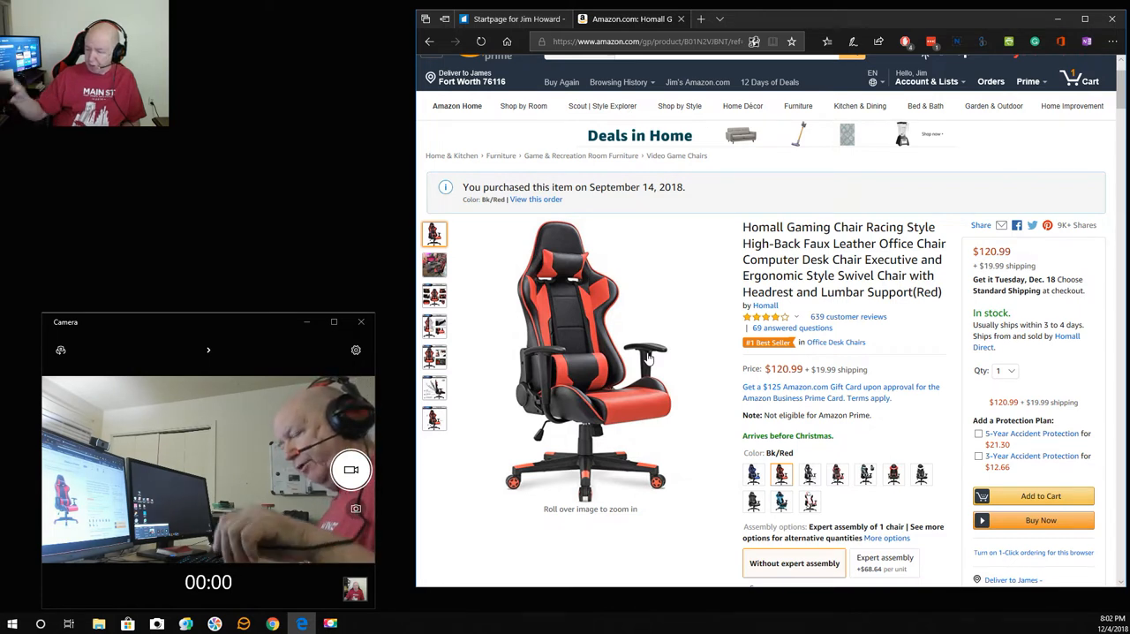
pyautogui.moveTo(650, 357)
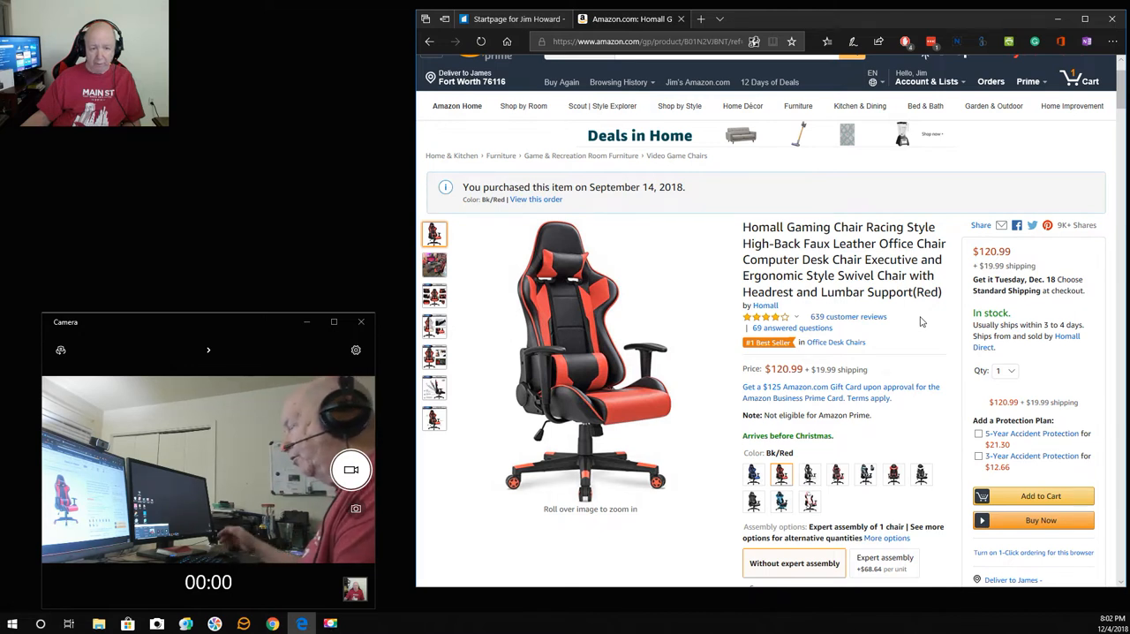
pyautogui.scroll(-3)
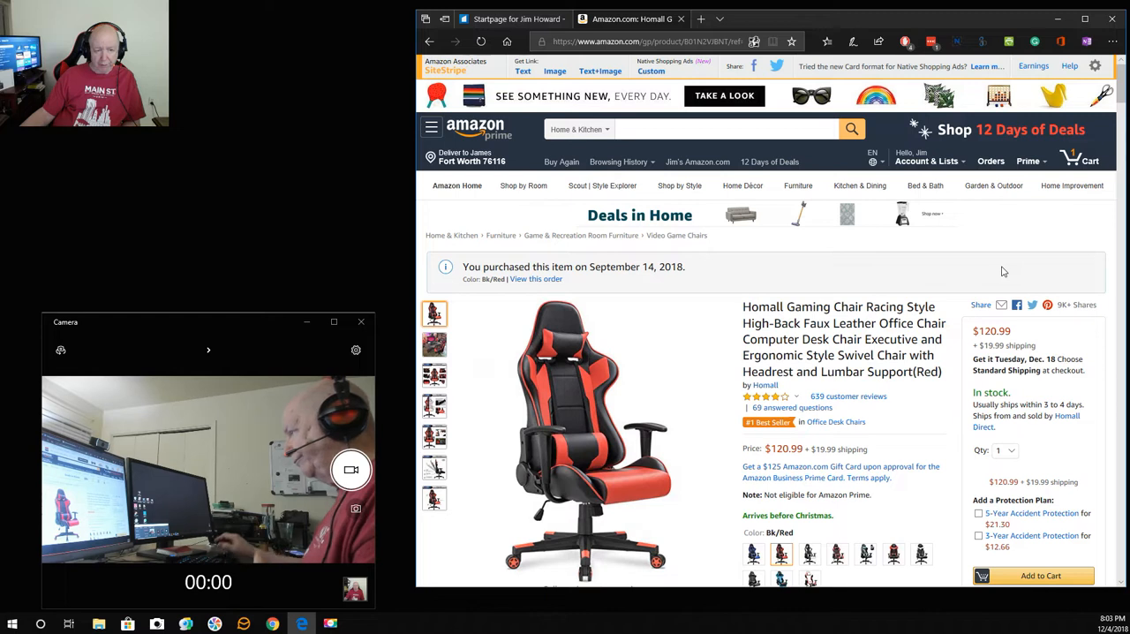
pyautogui.moveTo(904, 401)
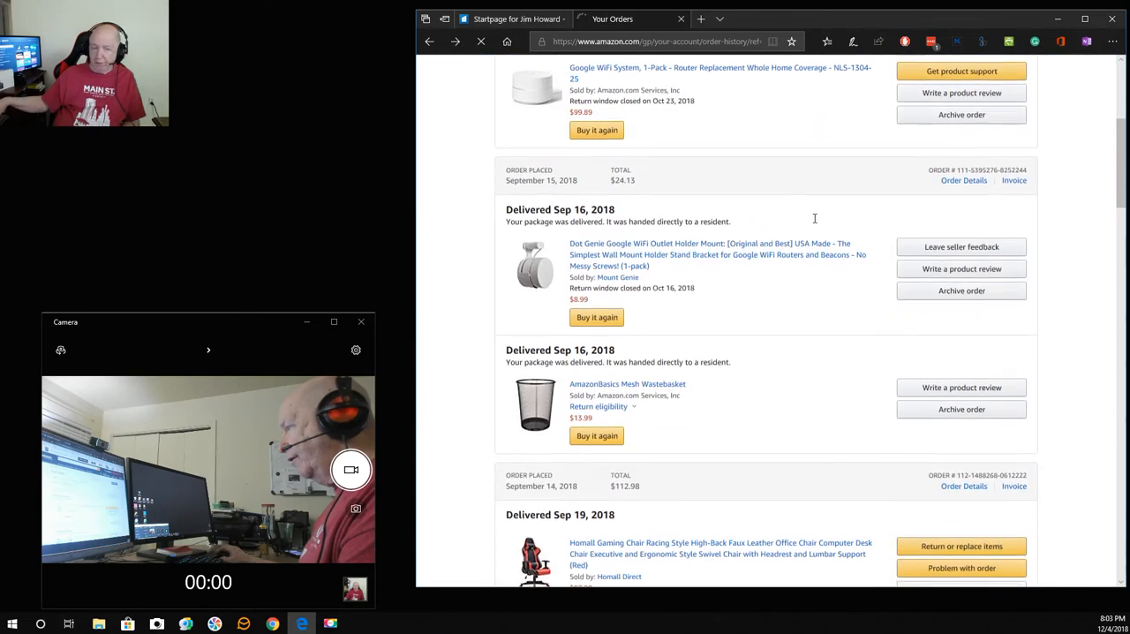
# Scroll down to the August 2018 orders and open the Danby DAR026A1BDD compact refrigerator product page
pyautogui.scroll(-3)
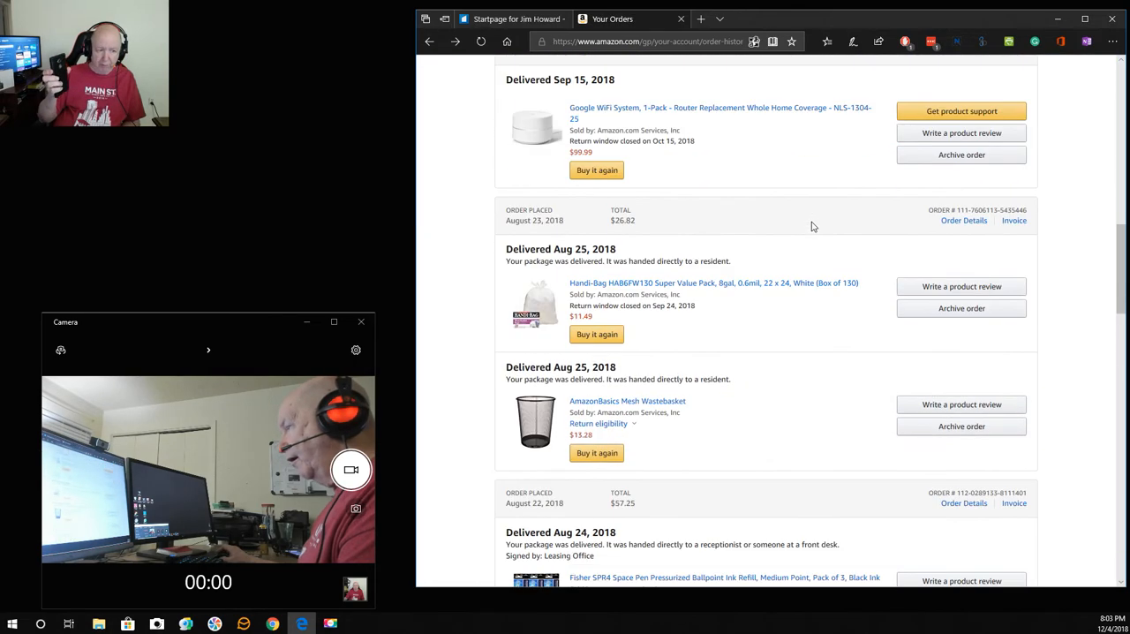
pyautogui.scroll(-3)
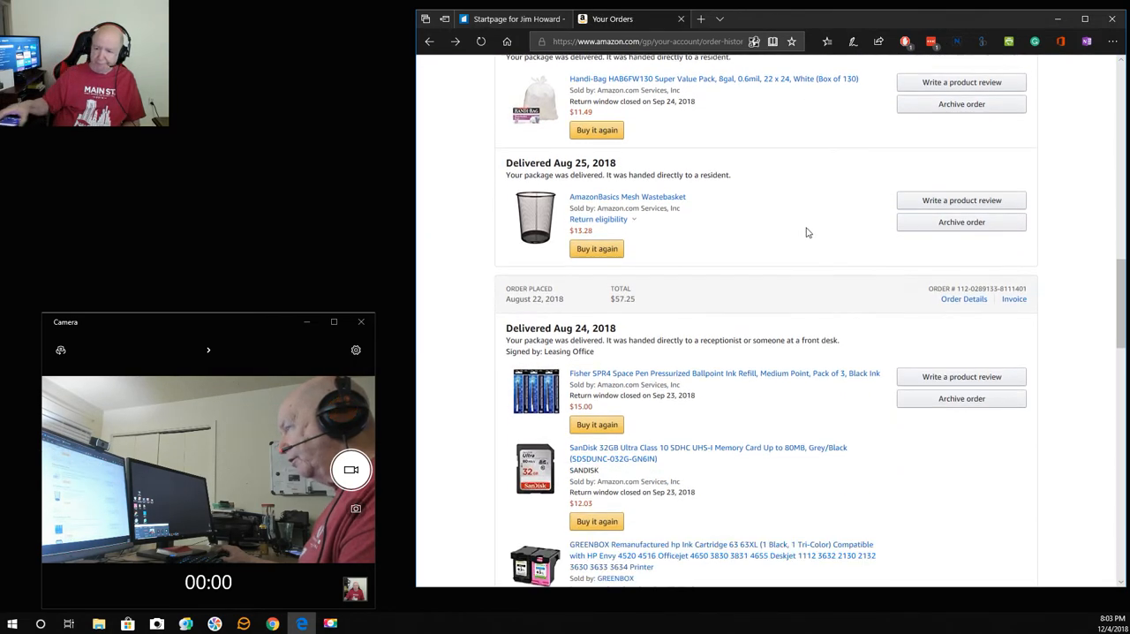
pyautogui.scroll(-3)
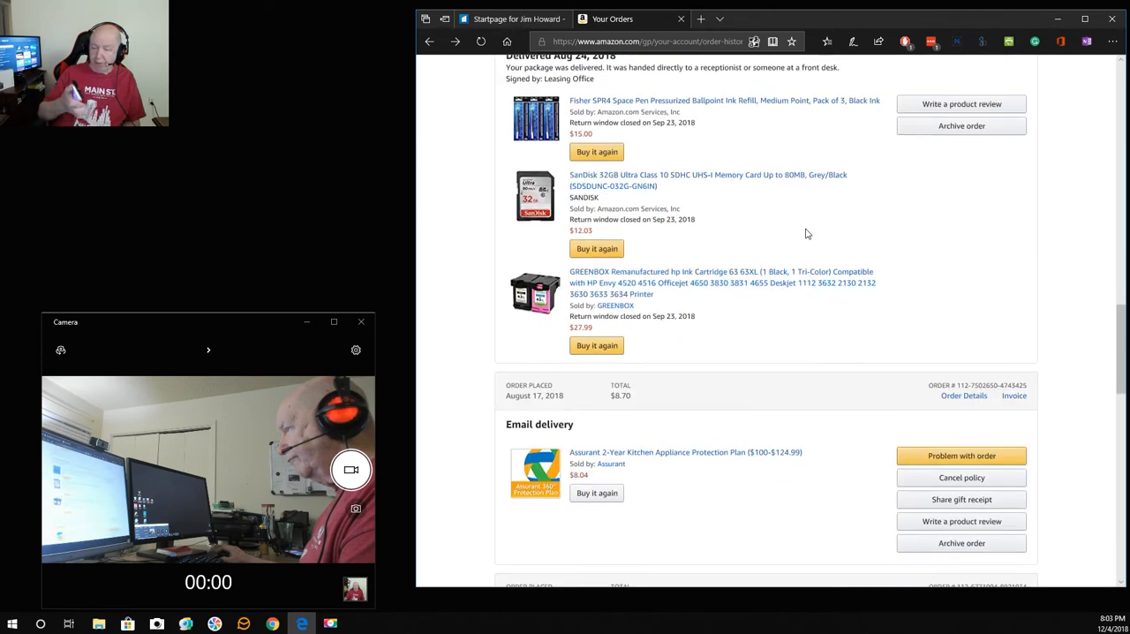
pyautogui.scroll(-3)
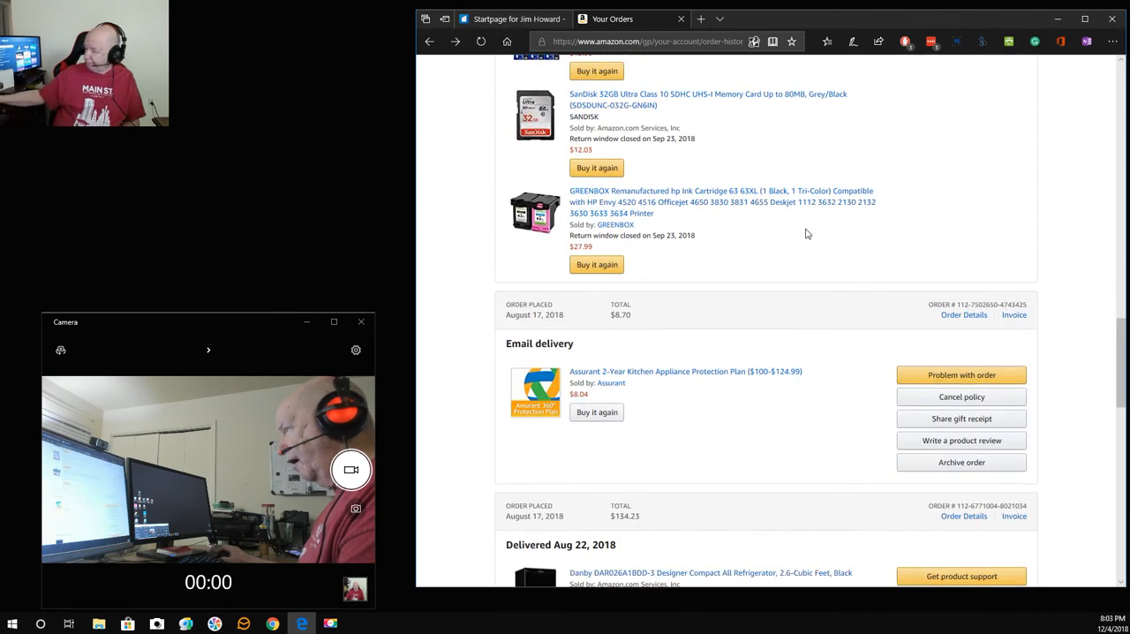
pyautogui.scroll(-3)
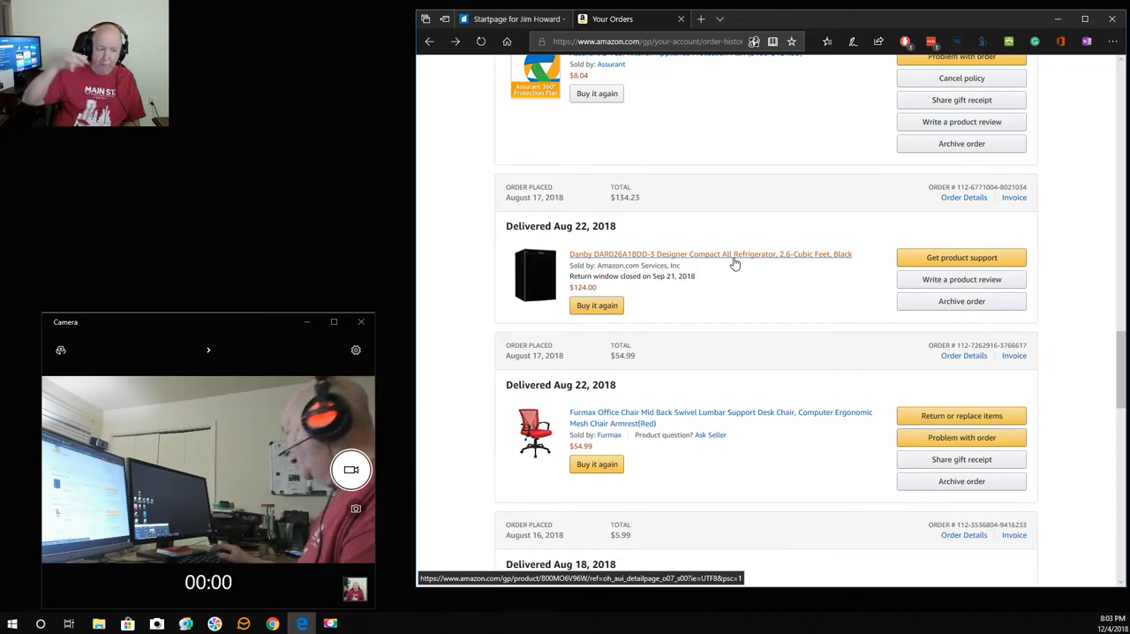
pyautogui.moveTo(707, 261)
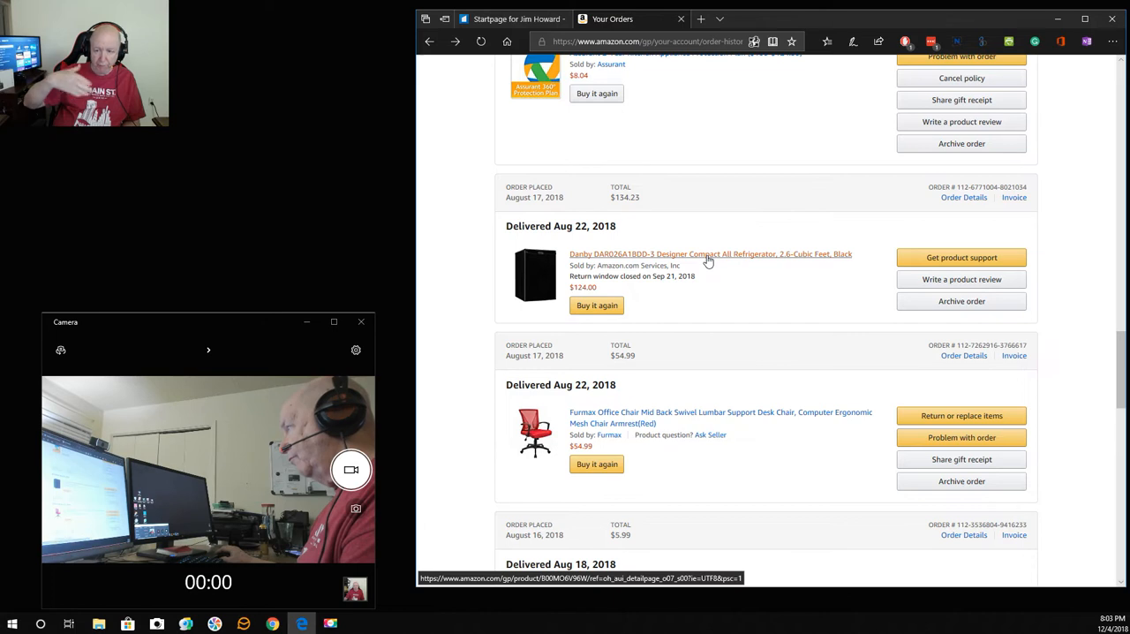
pyautogui.click(710, 255)
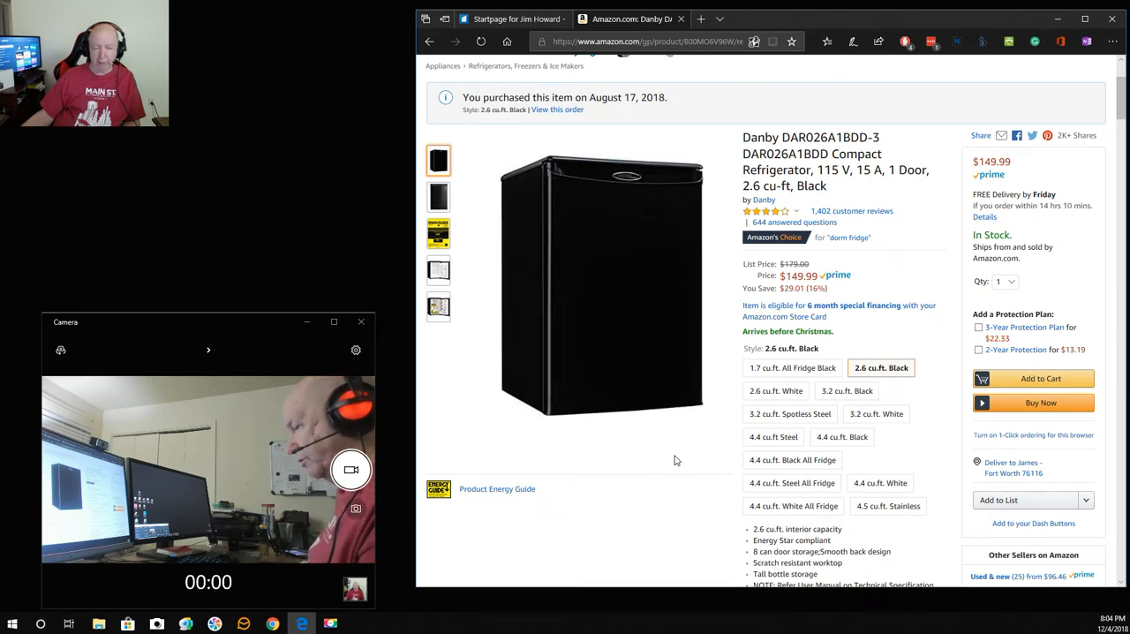
pyautogui.moveTo(604, 282)
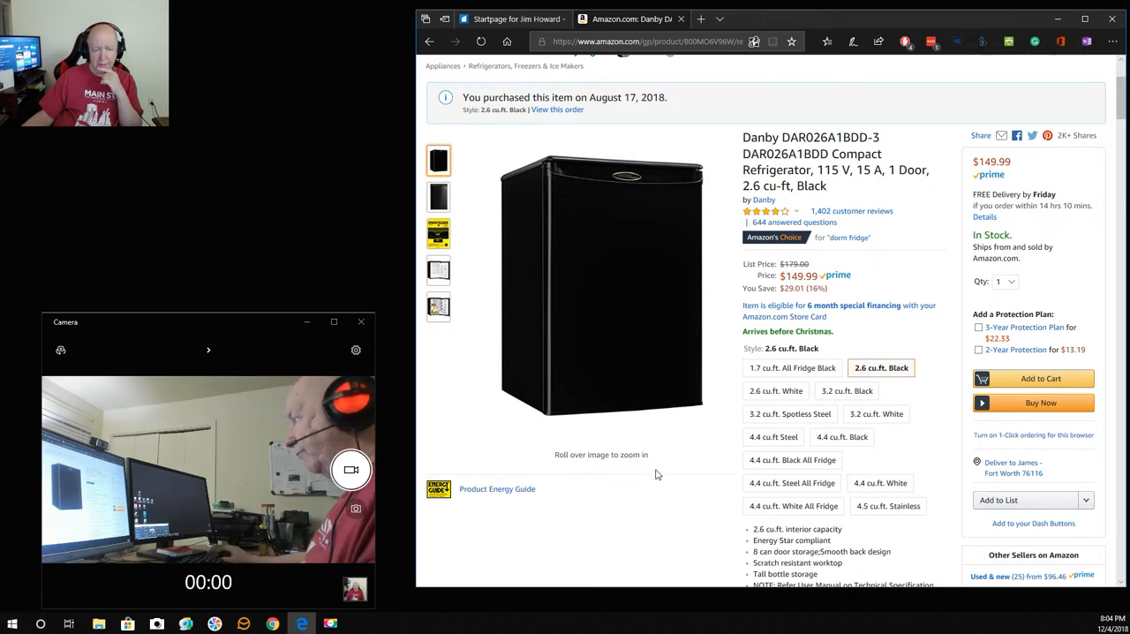
# Look through the Danby refrigerator's product details, then go back to the August 2018 order list
pyautogui.scroll(-3)
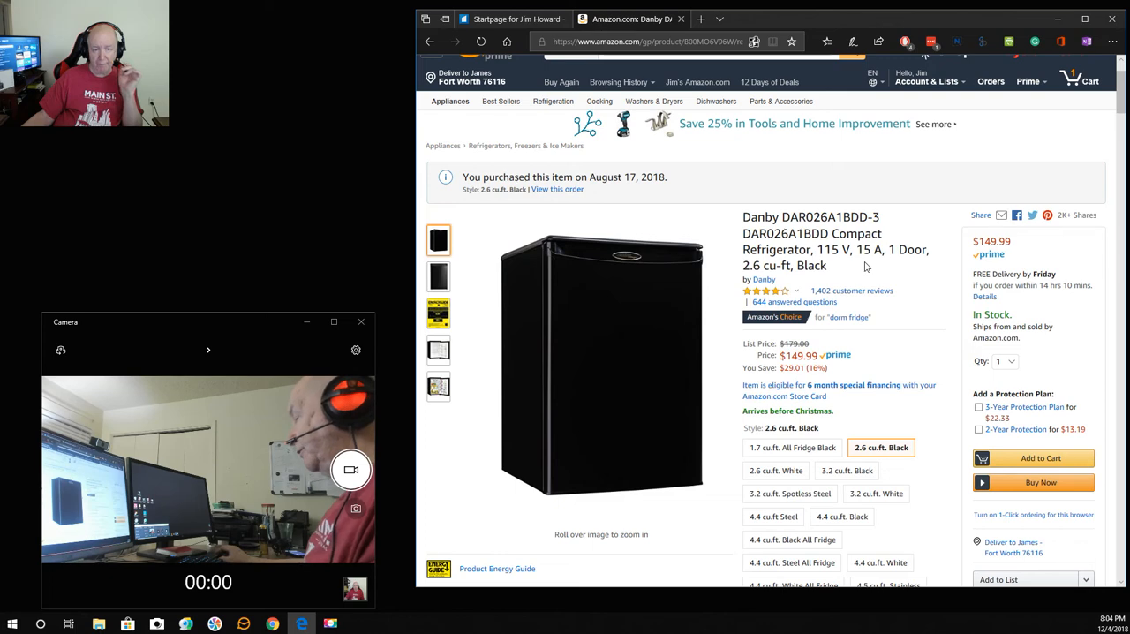
pyautogui.scroll(-3)
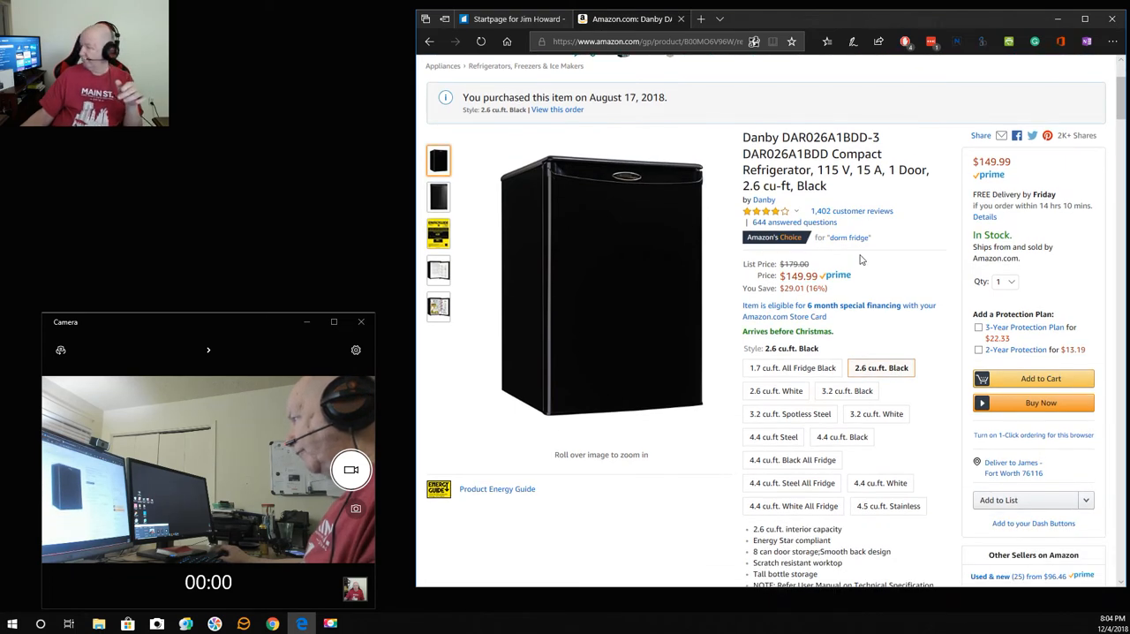
pyautogui.scroll(-3)
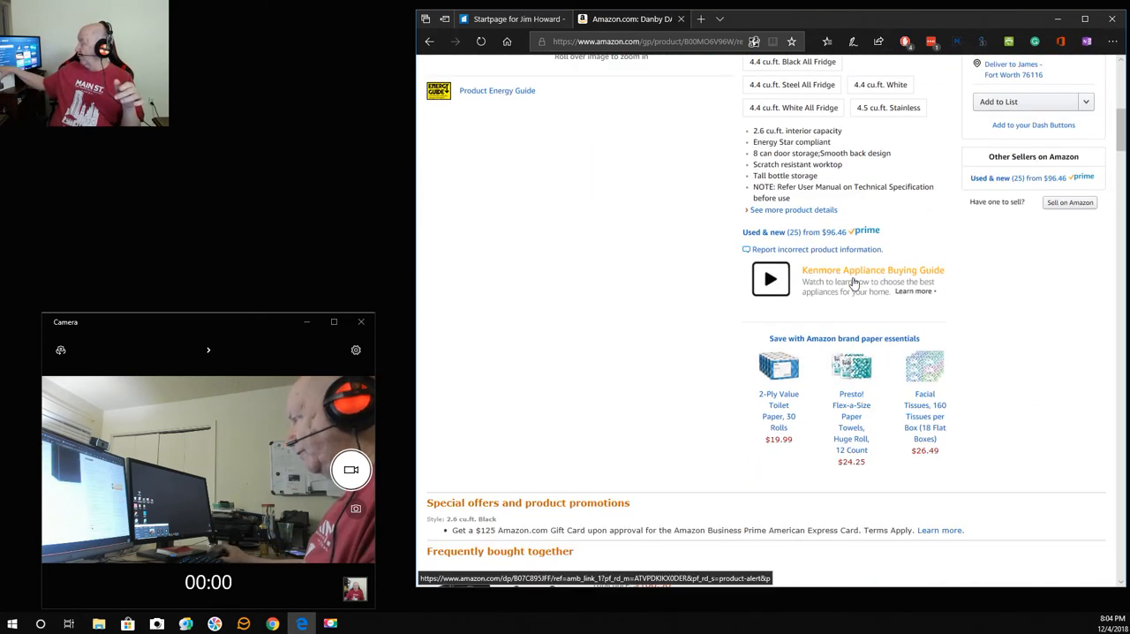
pyautogui.scroll(3)
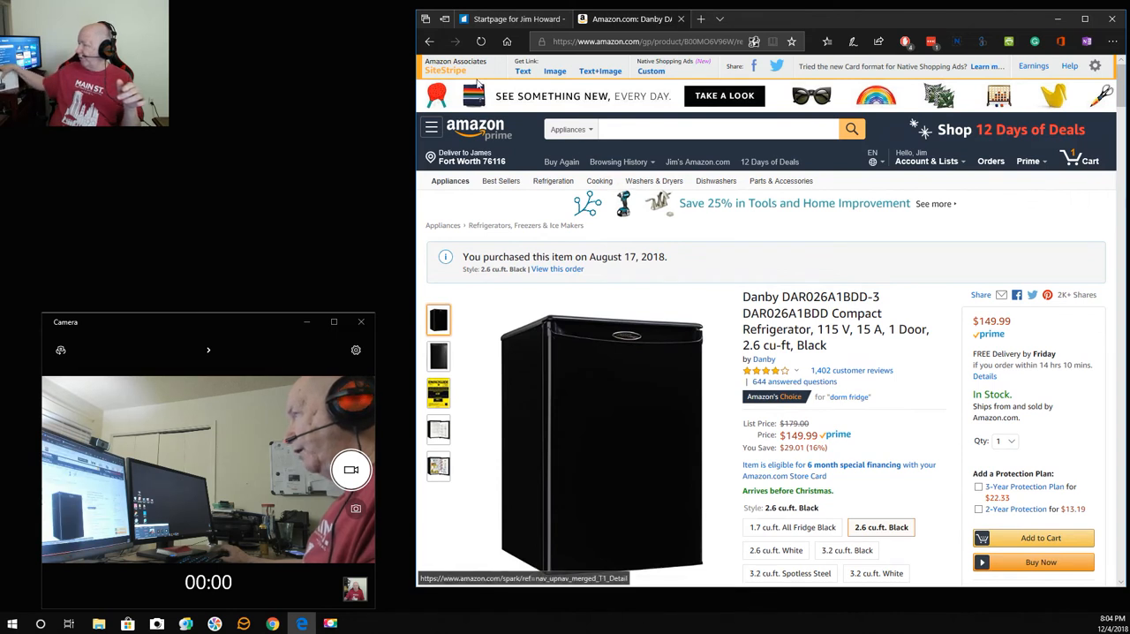
pyautogui.click(431, 42)
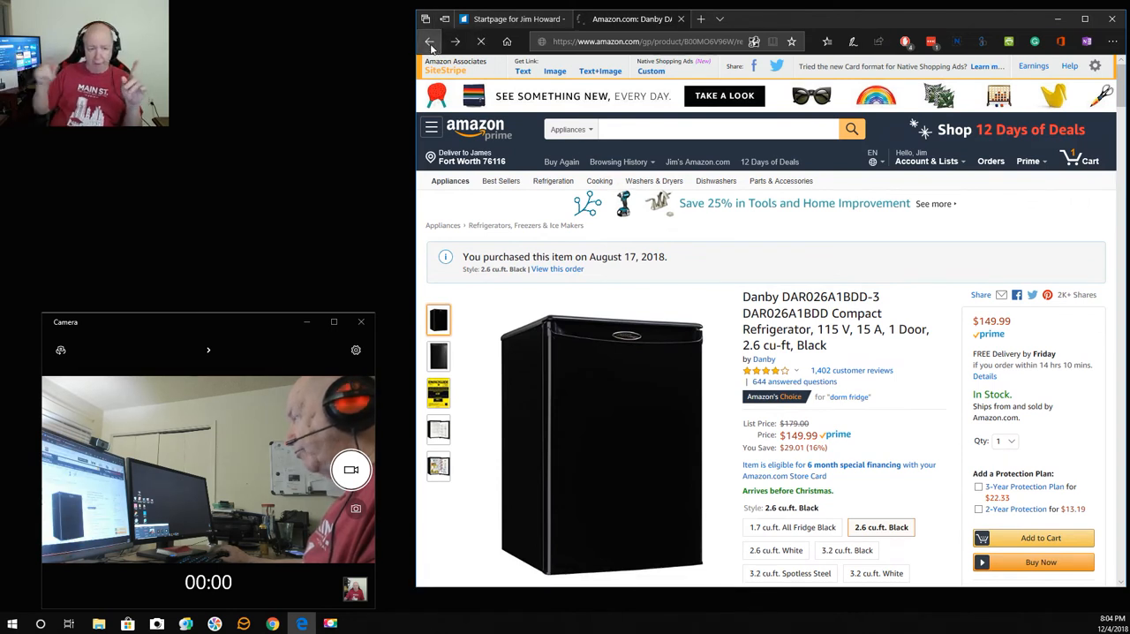
pyautogui.click(429, 43)
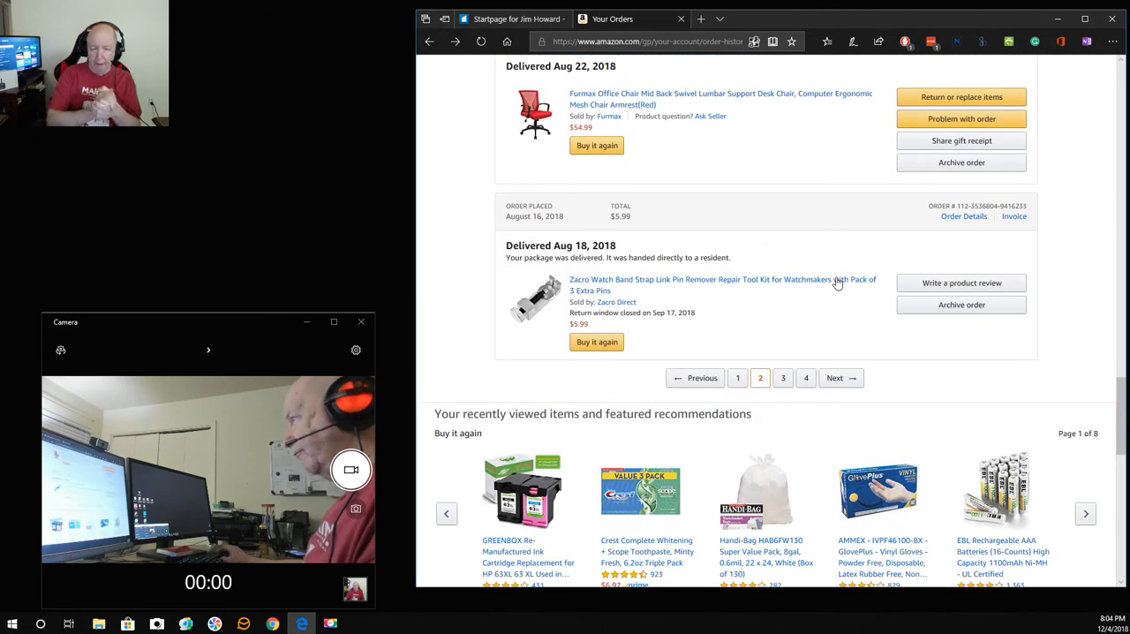
pyautogui.moveTo(702, 283)
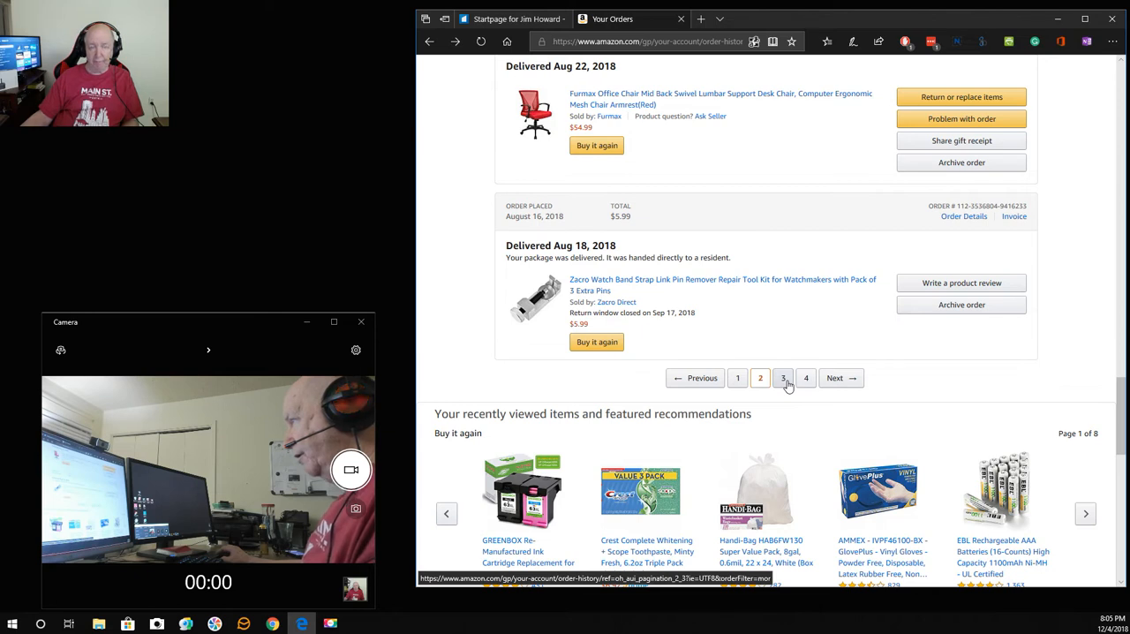
# Go to page 3 of past orders, beginning with the August 17, 2018 deliveries
pyautogui.click(784, 378)
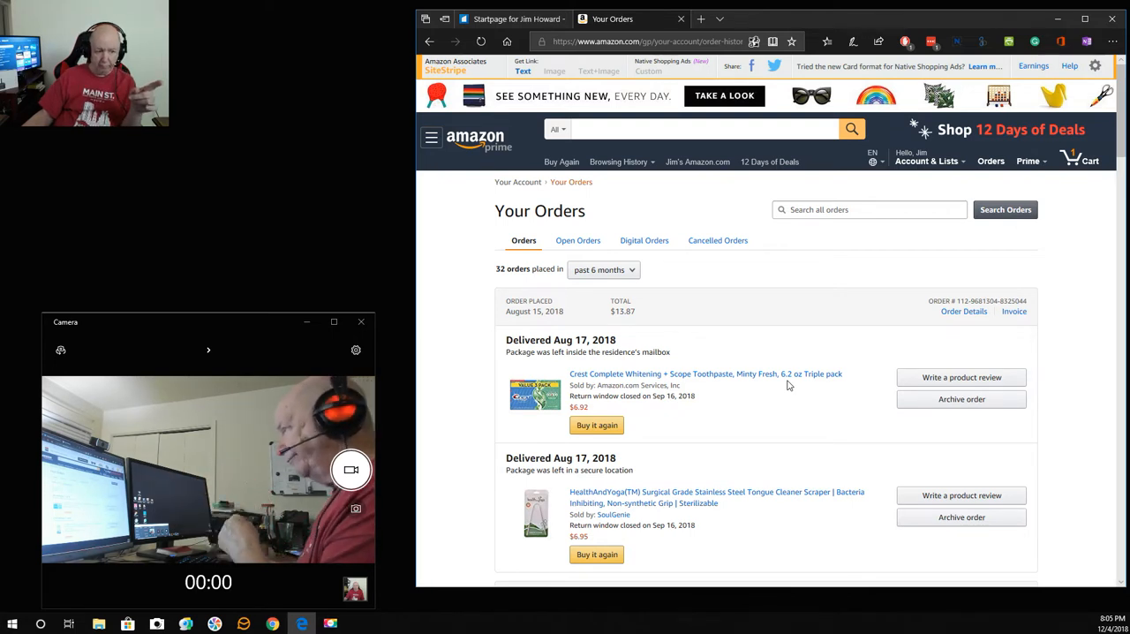
# Scroll through page 3 orders from mid-August back to July 2018 deliveries like the wedge pillow and bed frame
pyautogui.scroll(-3)
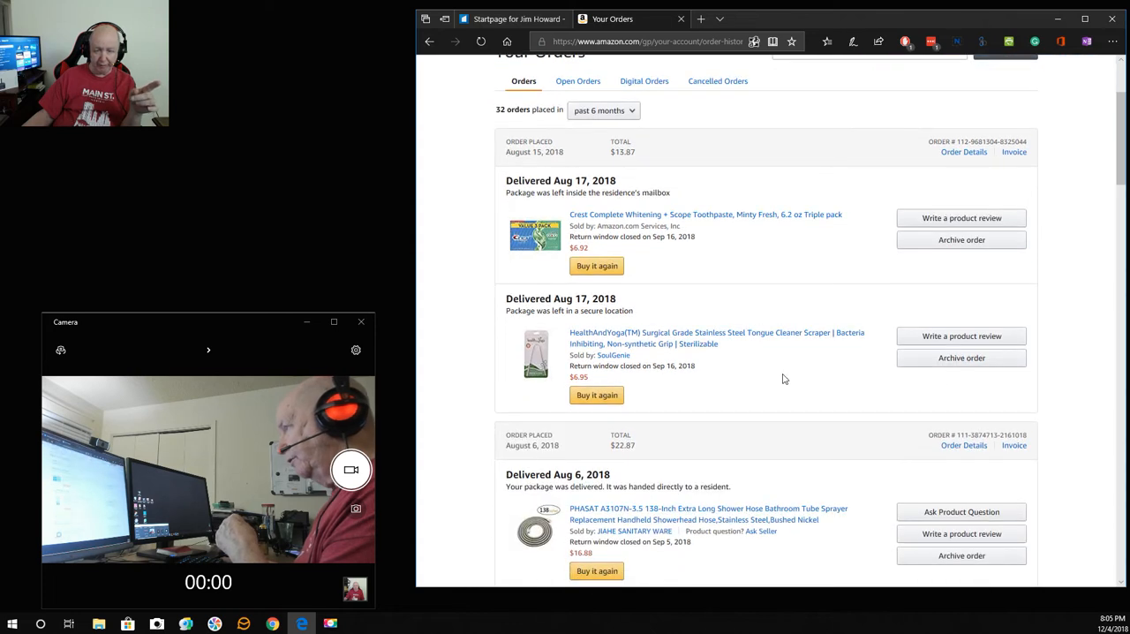
pyautogui.scroll(-3)
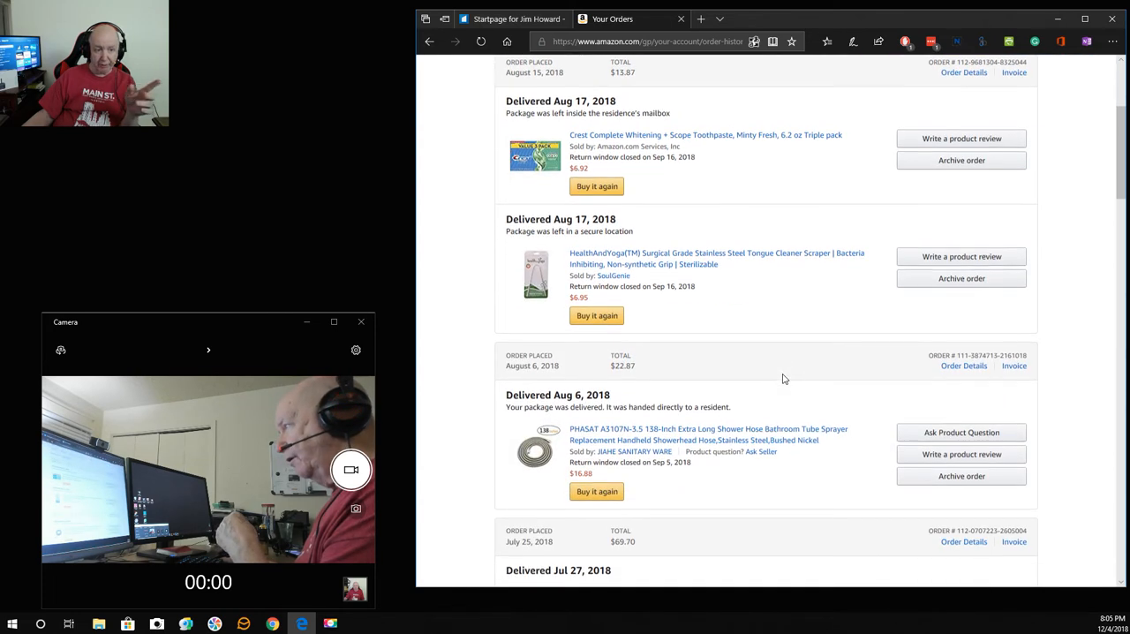
pyautogui.scroll(-3)
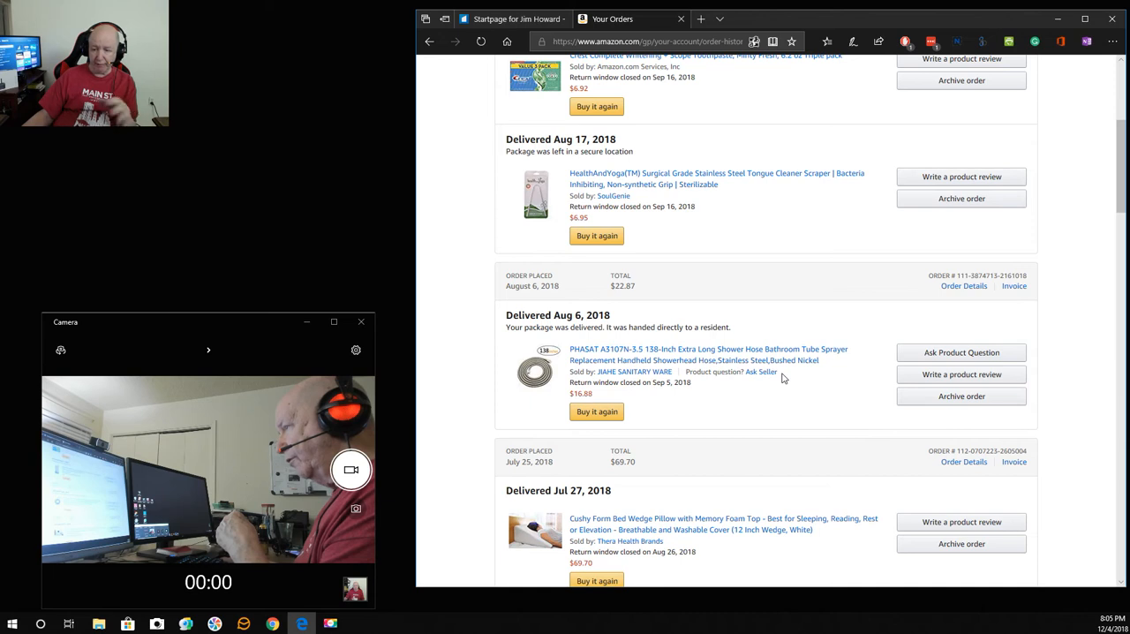
pyautogui.scroll(-3)
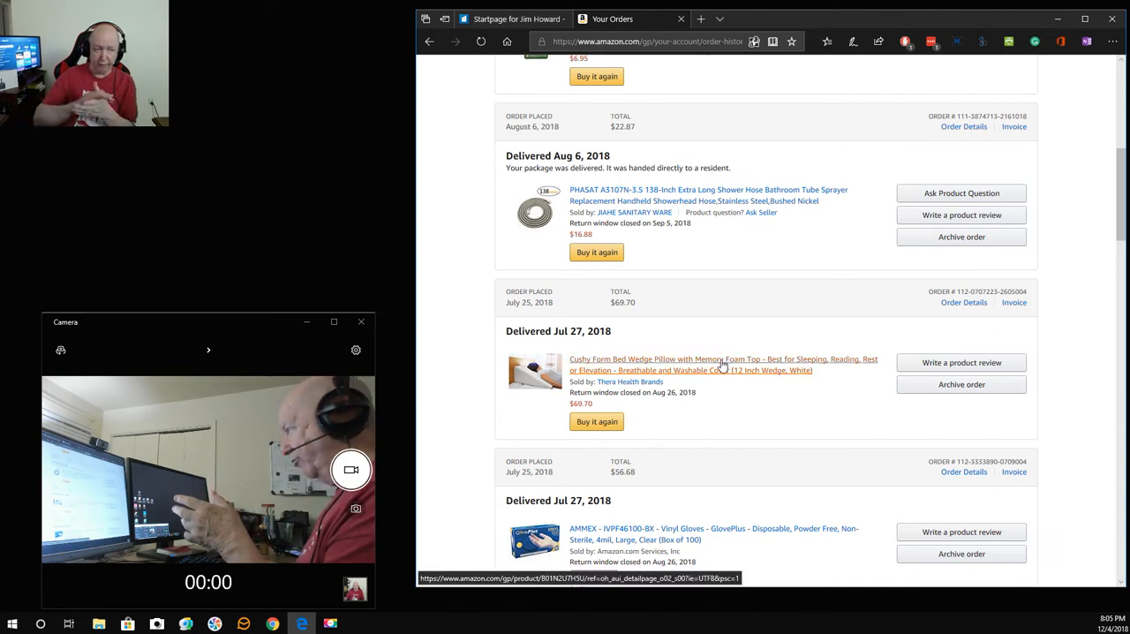
pyautogui.scroll(-3)
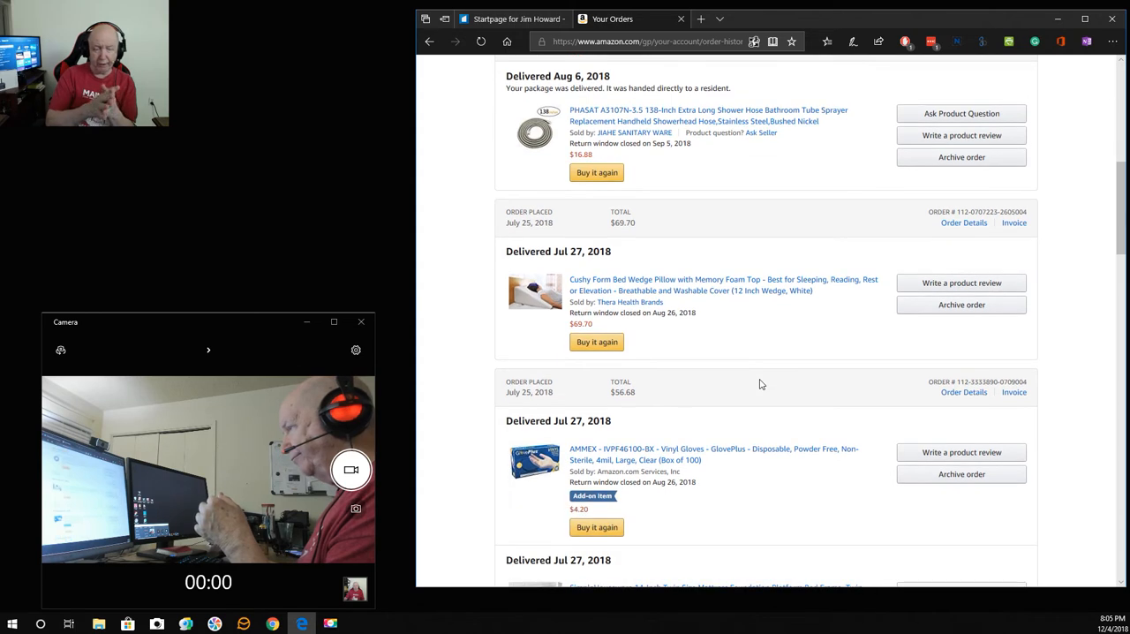
pyautogui.scroll(-3)
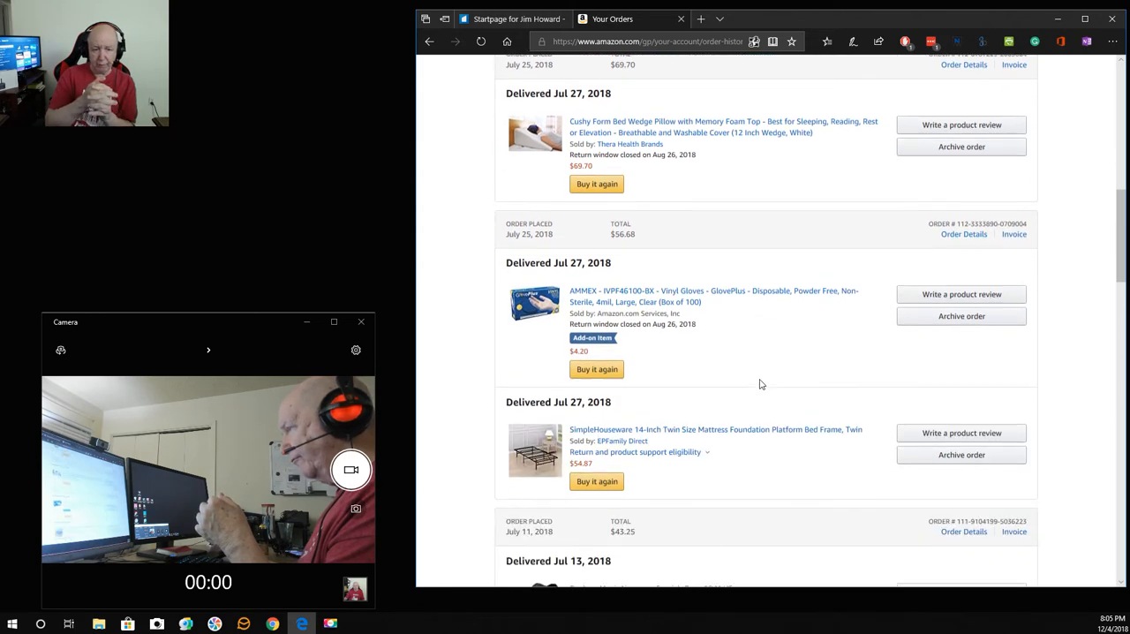
pyautogui.scroll(-3)
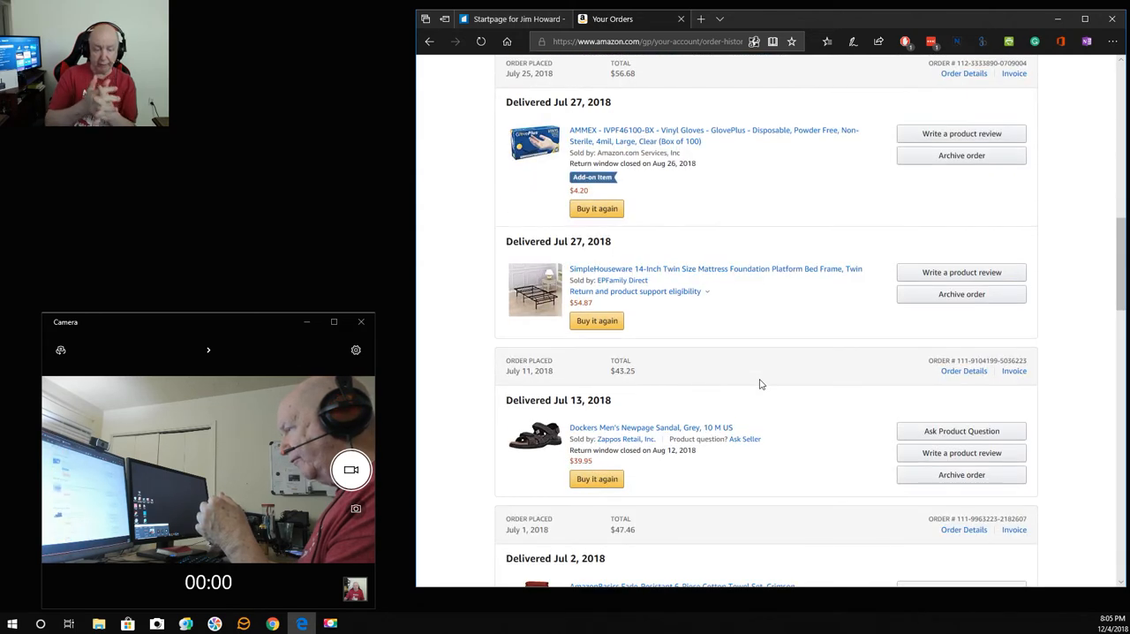
pyautogui.scroll(3)
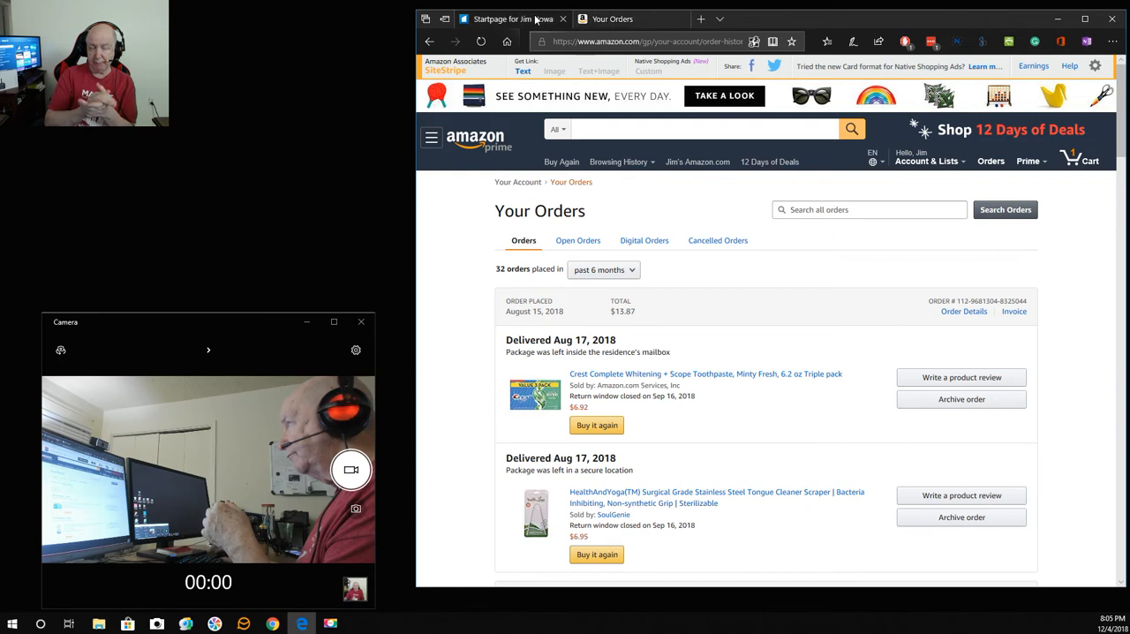
# Switch to the Startpage for Jim Howard bookmarks dashboard tab
pyautogui.click(508, 18)
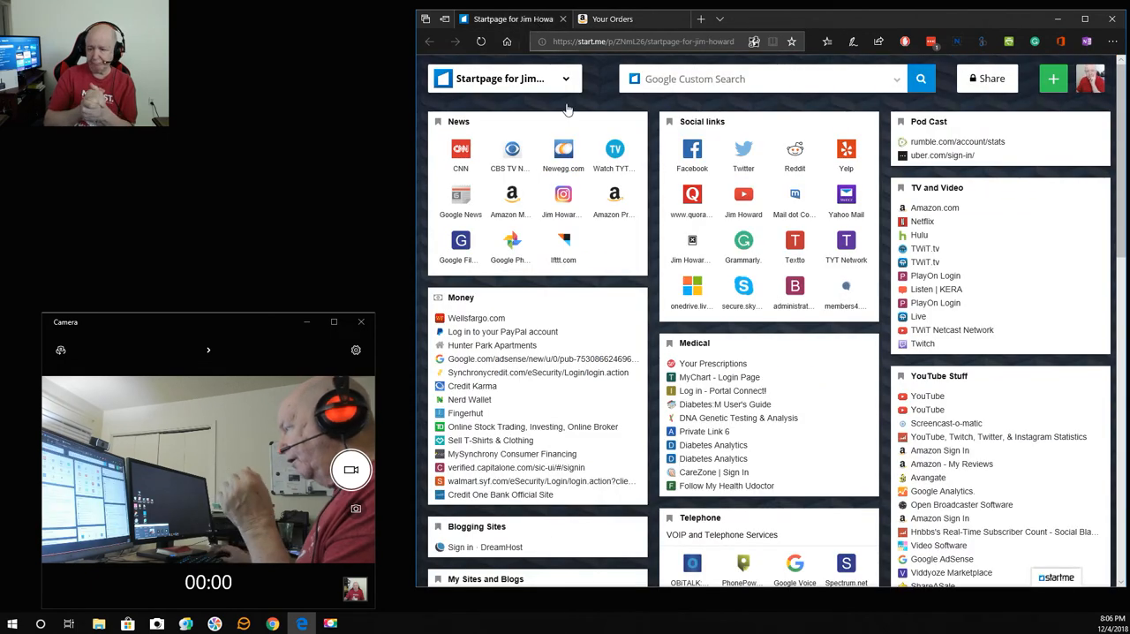
pyautogui.moveTo(632, 249)
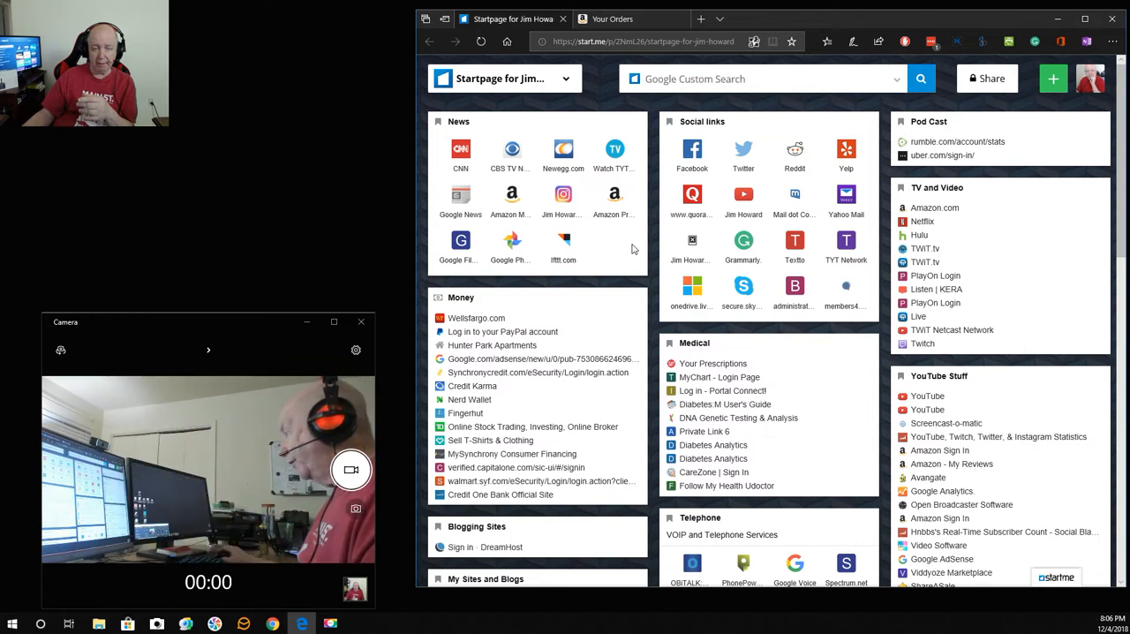
pyautogui.moveTo(690, 260)
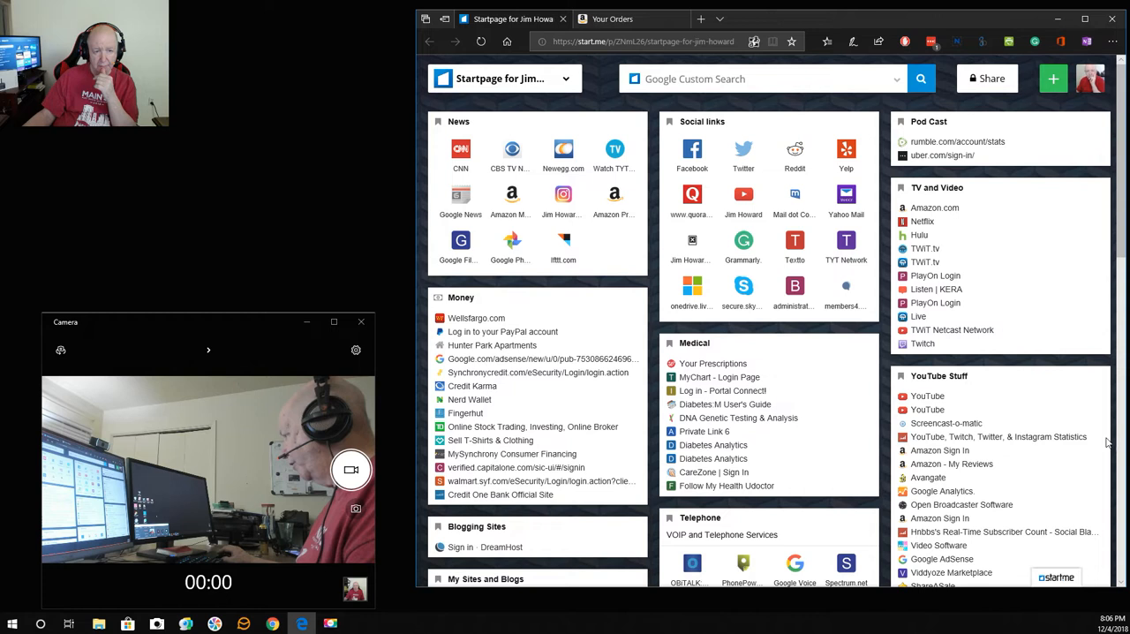
pyautogui.moveTo(719, 378)
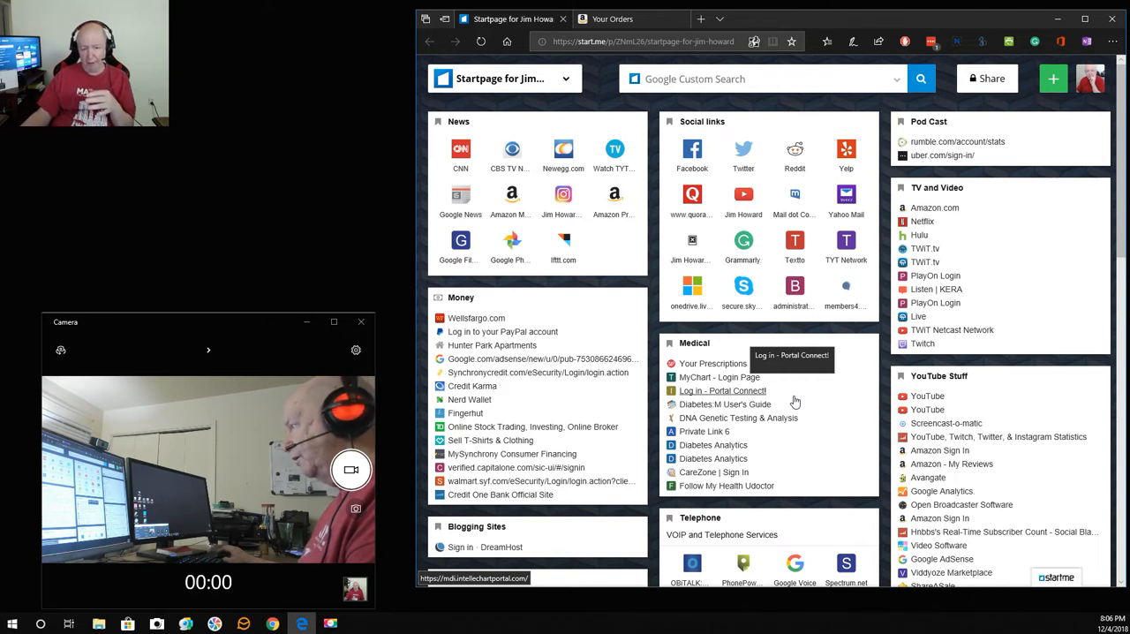
pyautogui.scroll(-3)
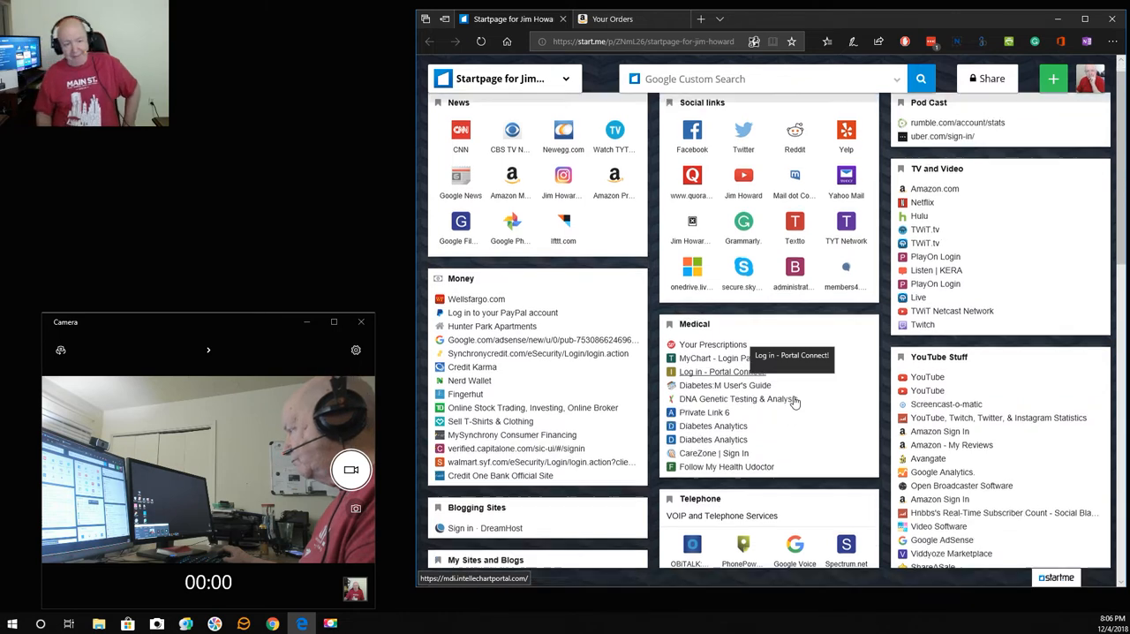
pyautogui.scroll(-3)
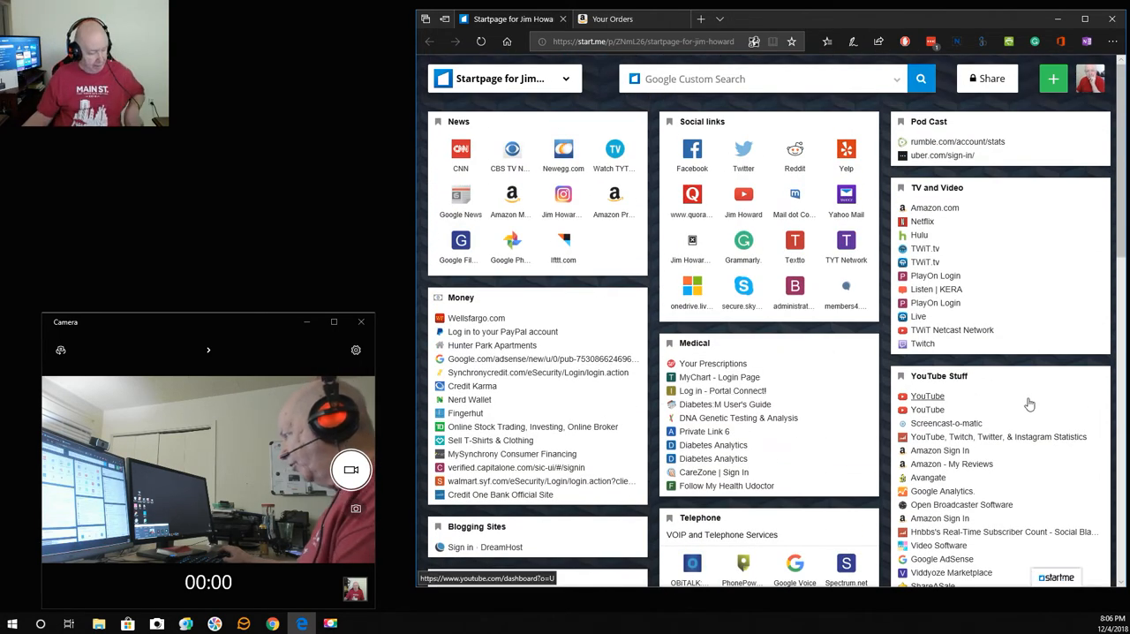
pyautogui.scroll(-3)
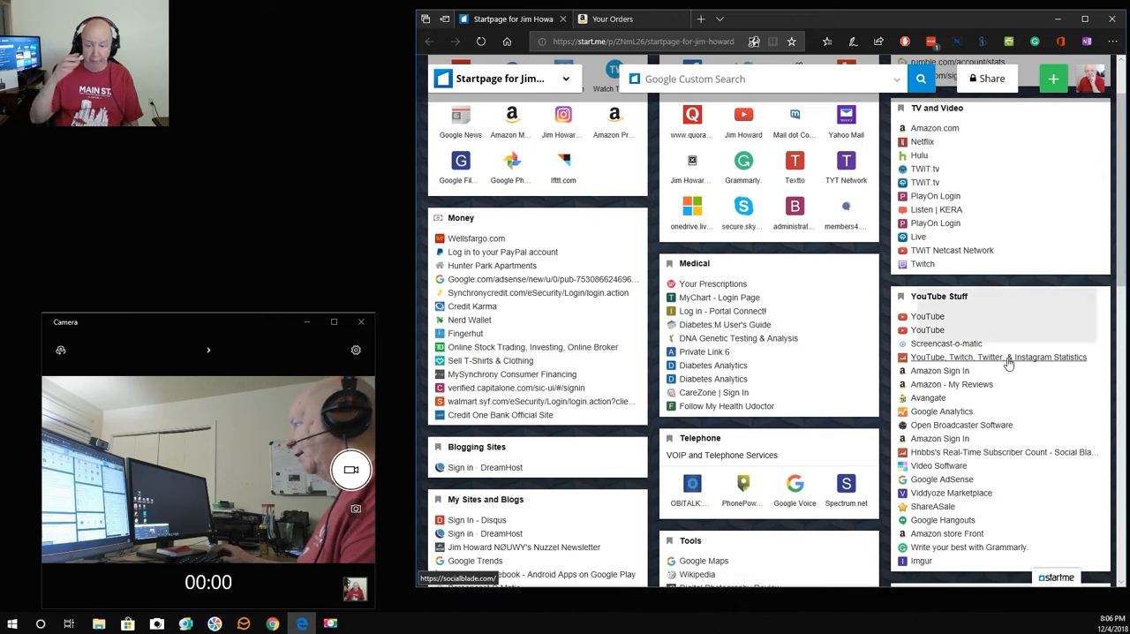
pyautogui.scroll(-3)
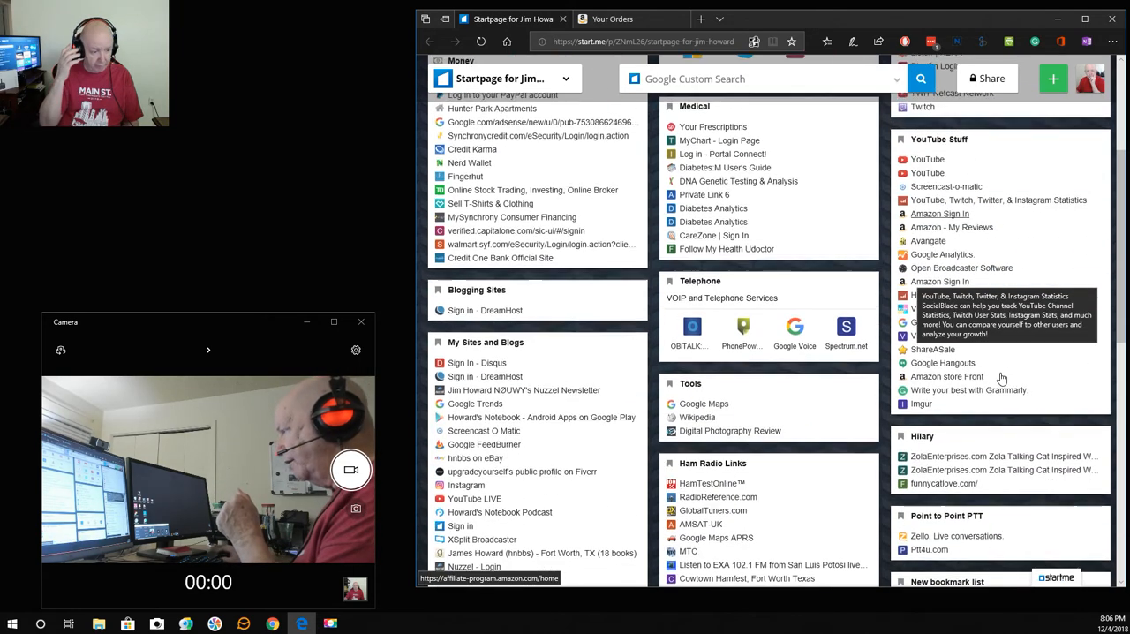
pyautogui.scroll(-3)
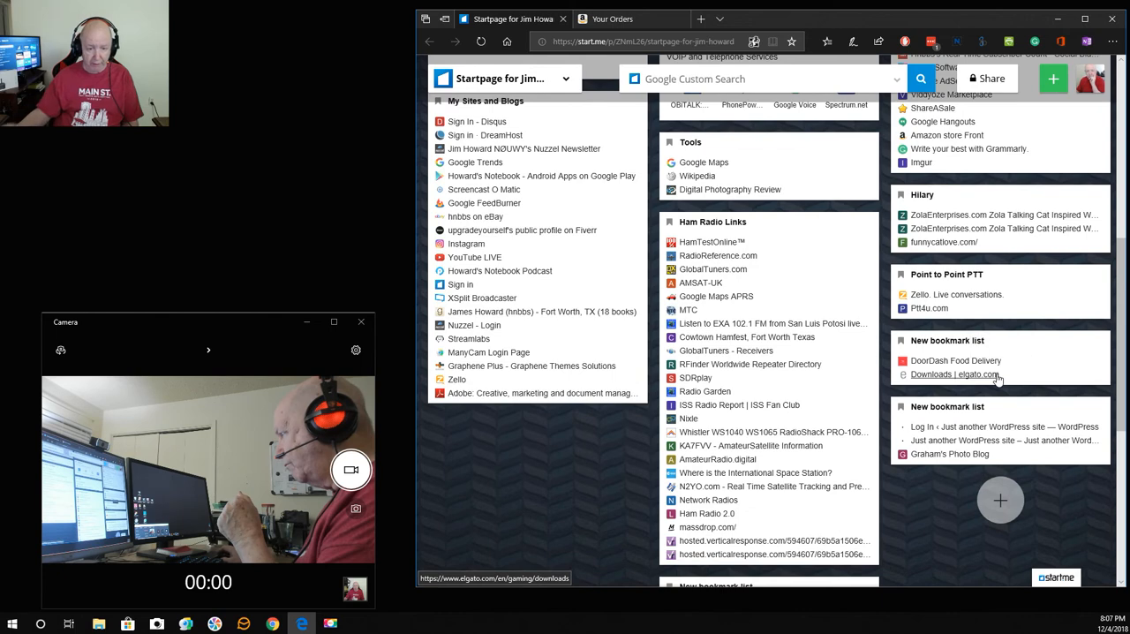